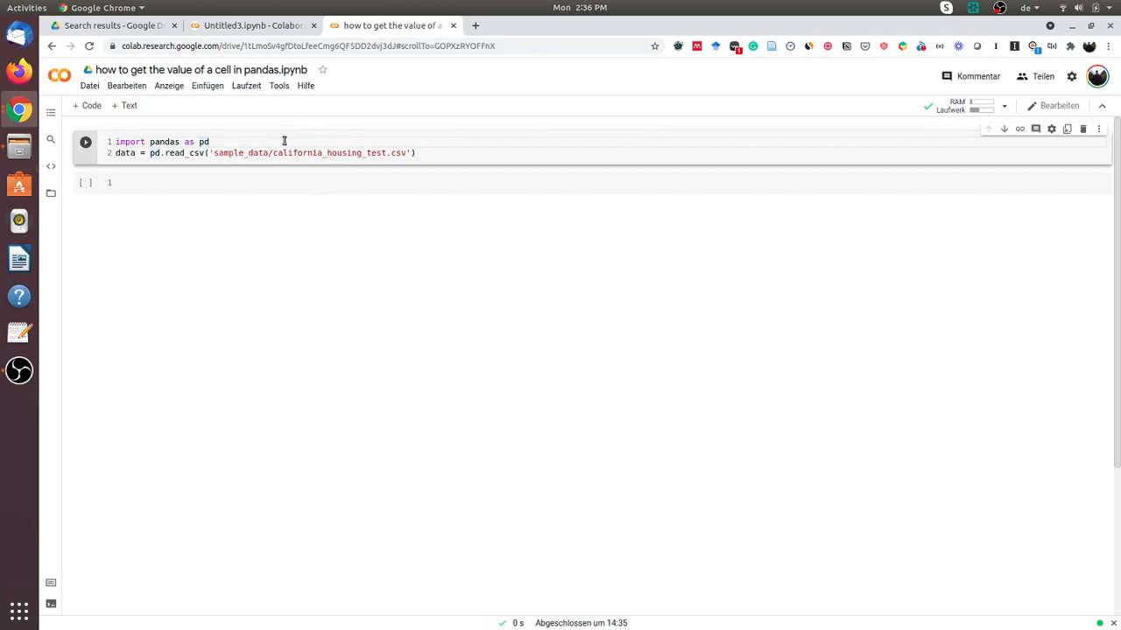
mouse_move(164, 141)
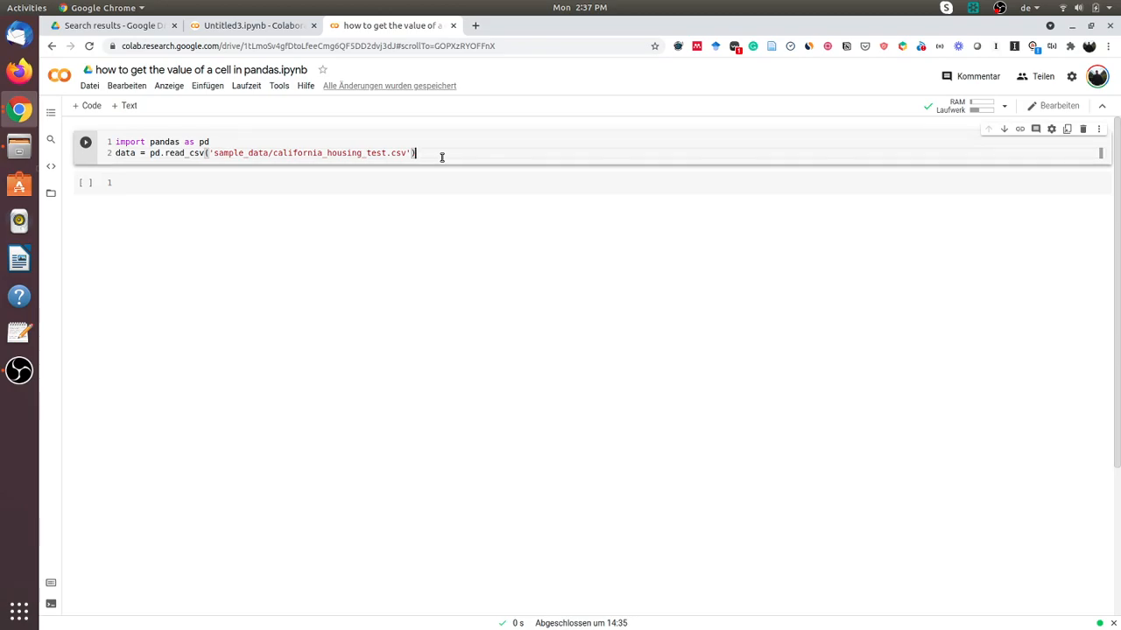
- Enter data.head(5) in a new cell to show the first five housing rows
left_click(85, 141)
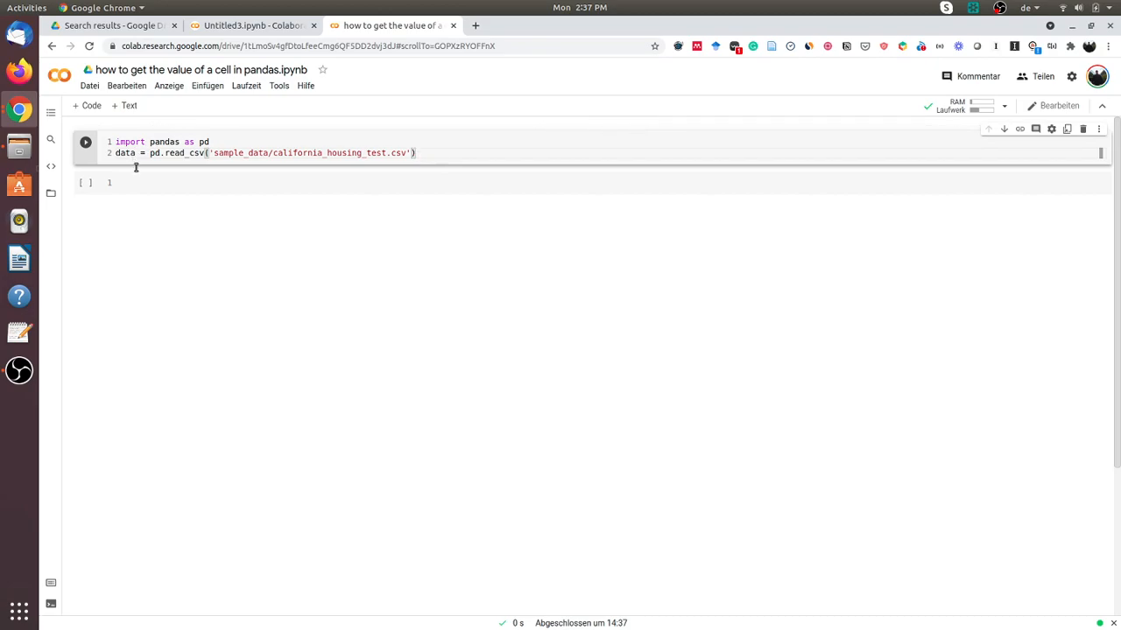
mouse_move(147, 181)
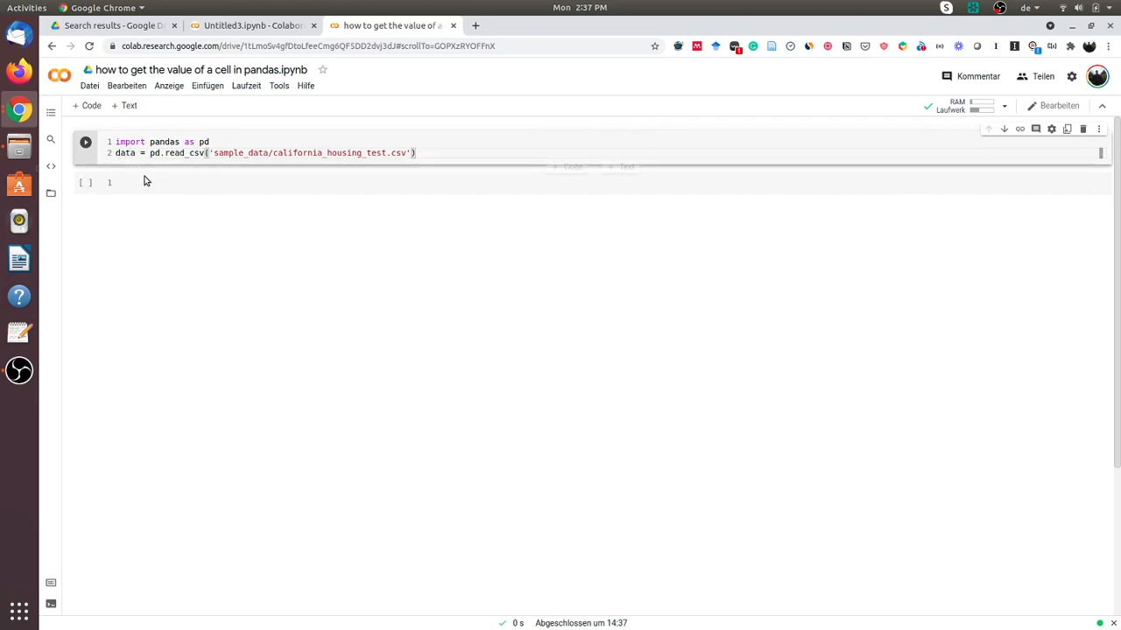
type("d")
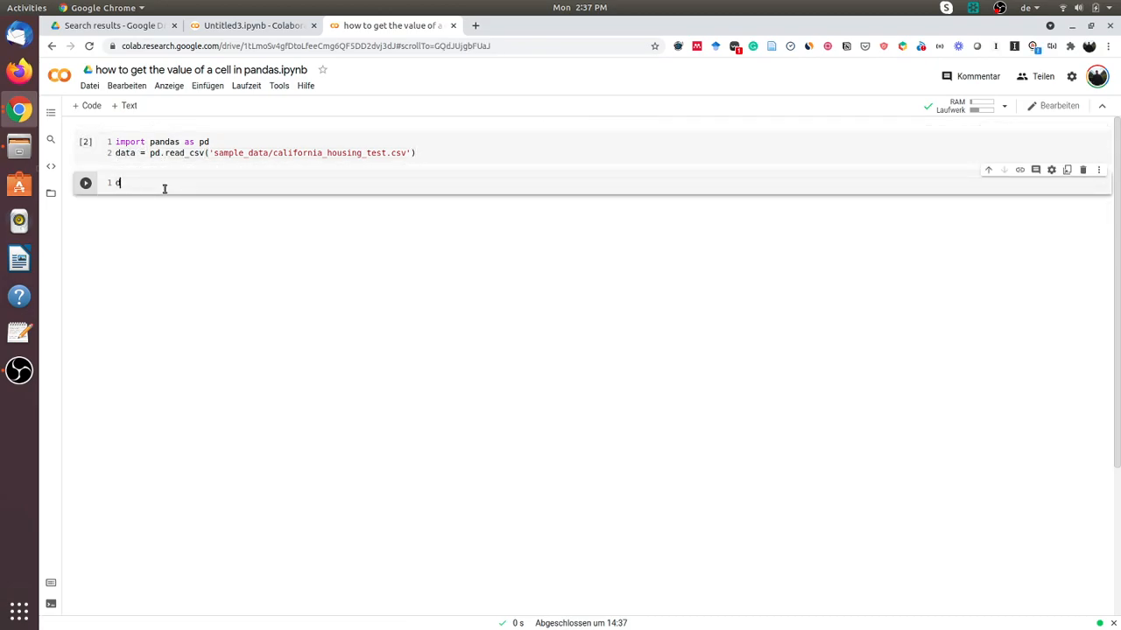
type("ata.head(5")
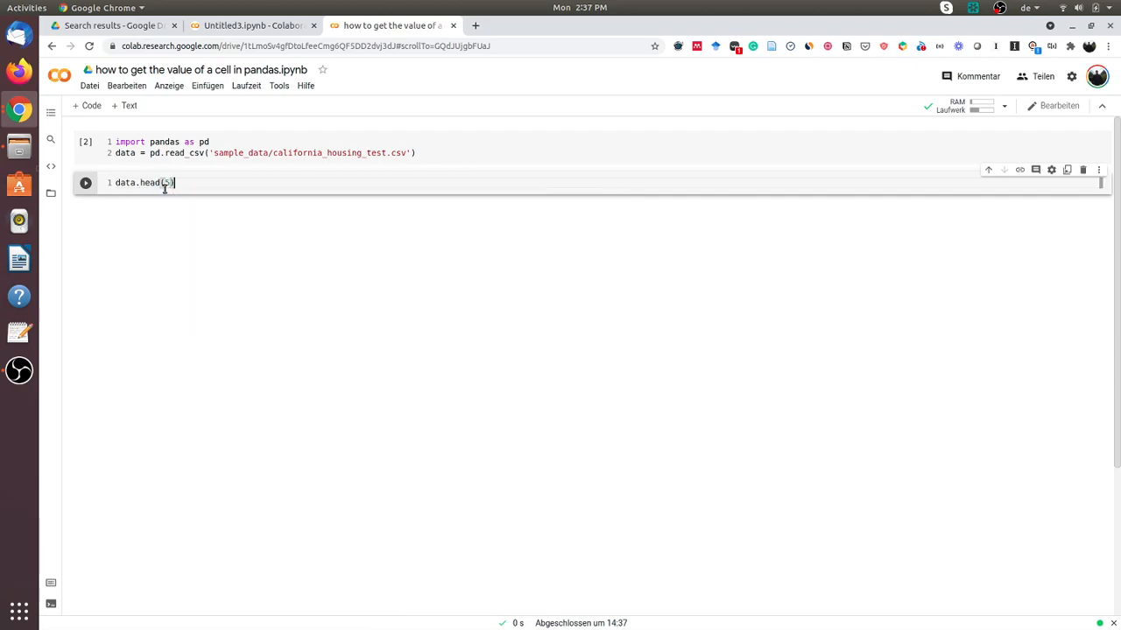
left_click(85, 183)
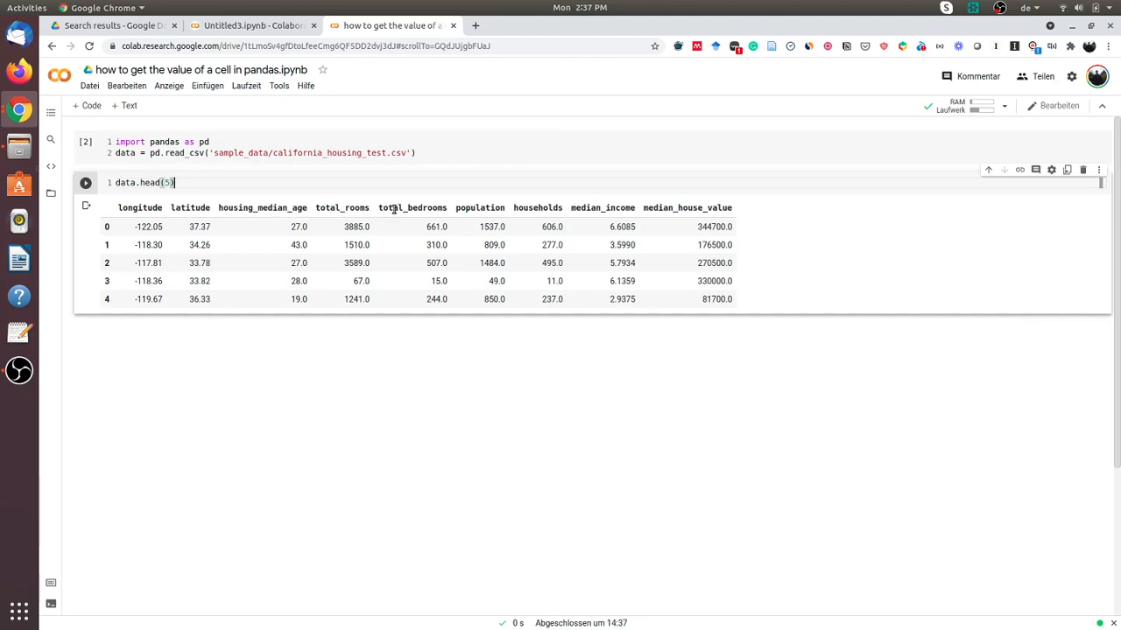
mouse_move(583, 216)
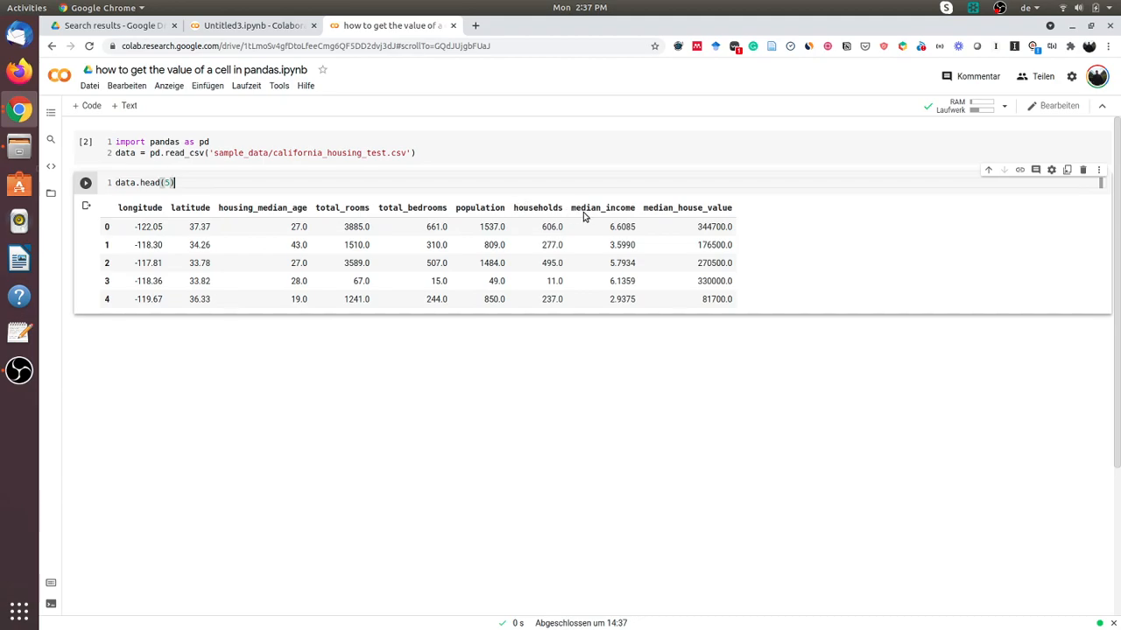
mouse_move(691, 220)
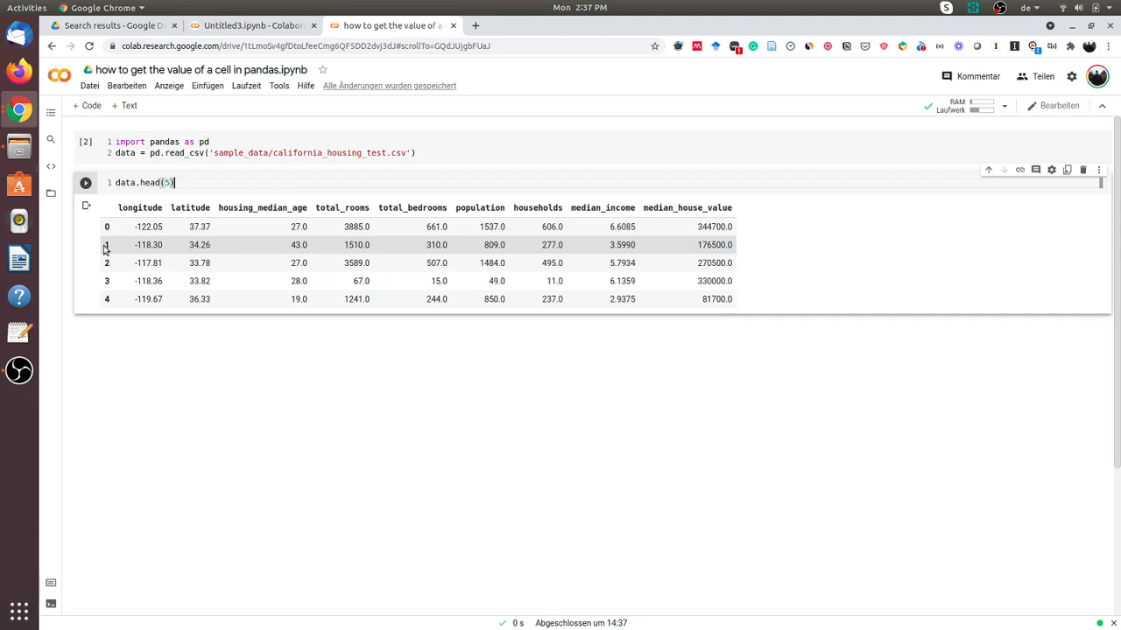
mouse_move(92, 239)
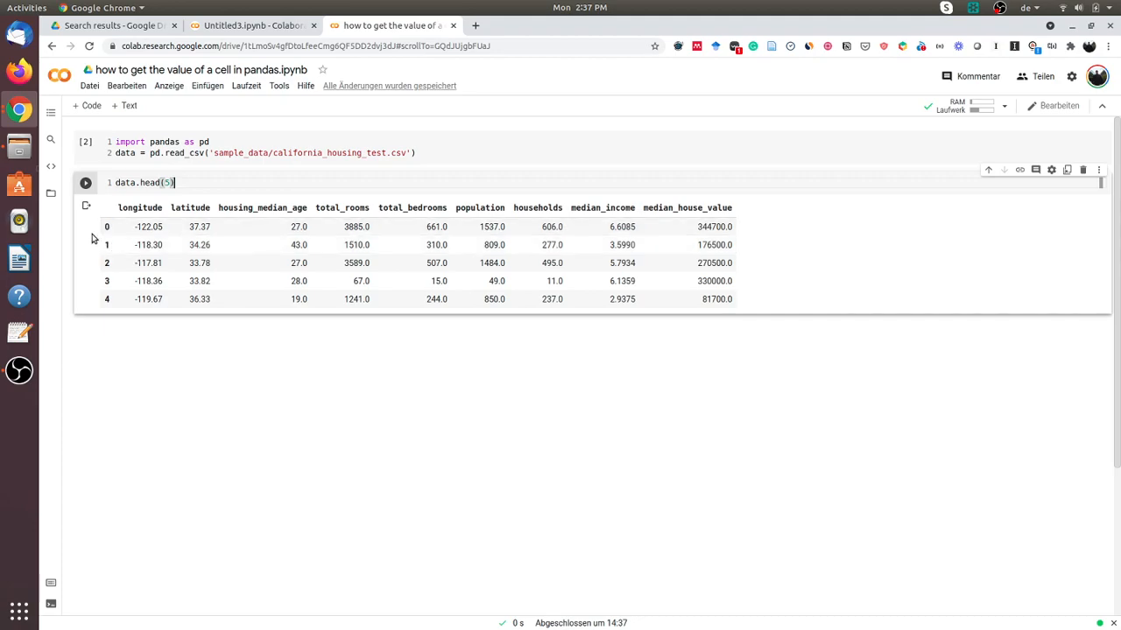
mouse_move(153, 206)
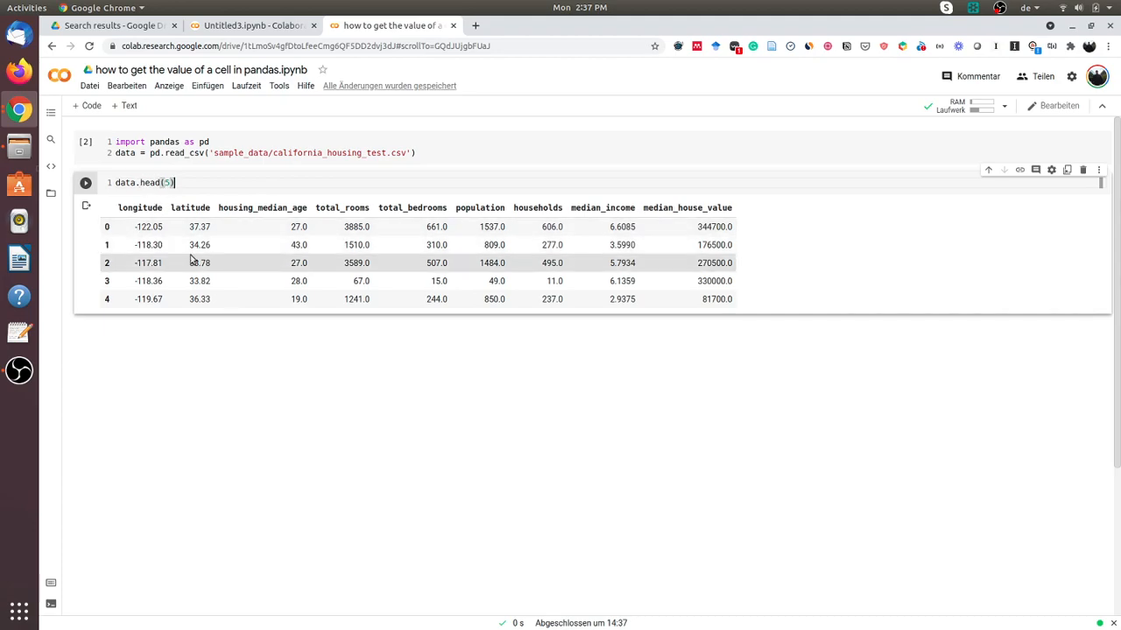
mouse_move(165, 221)
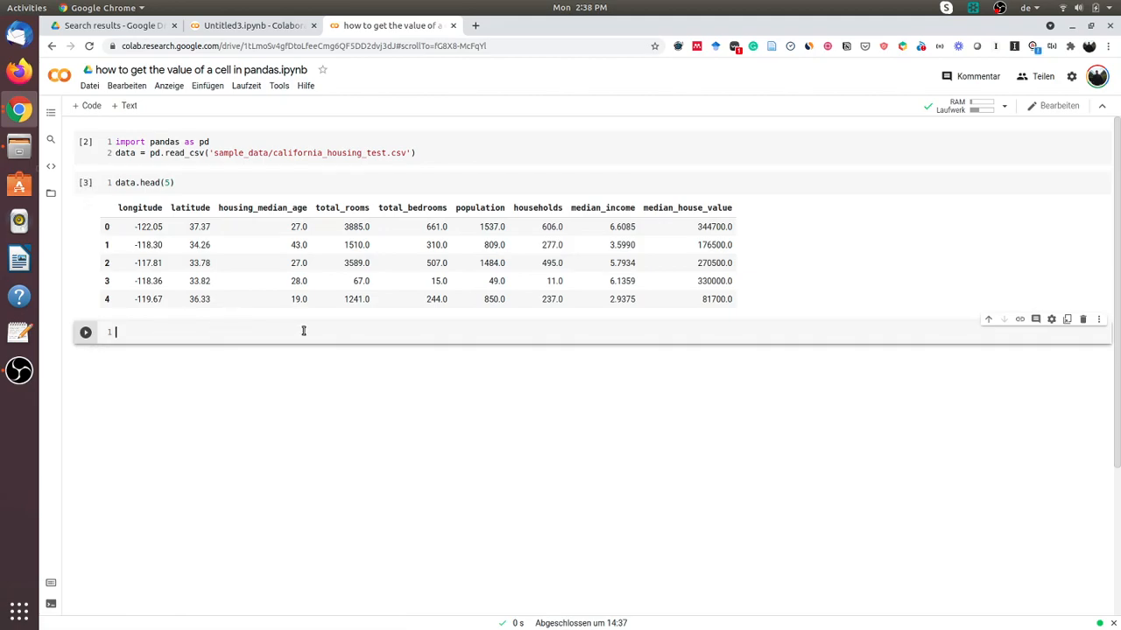
- Add an #iloc comment and start typing data.iloc in the new cell
type("#iloc")
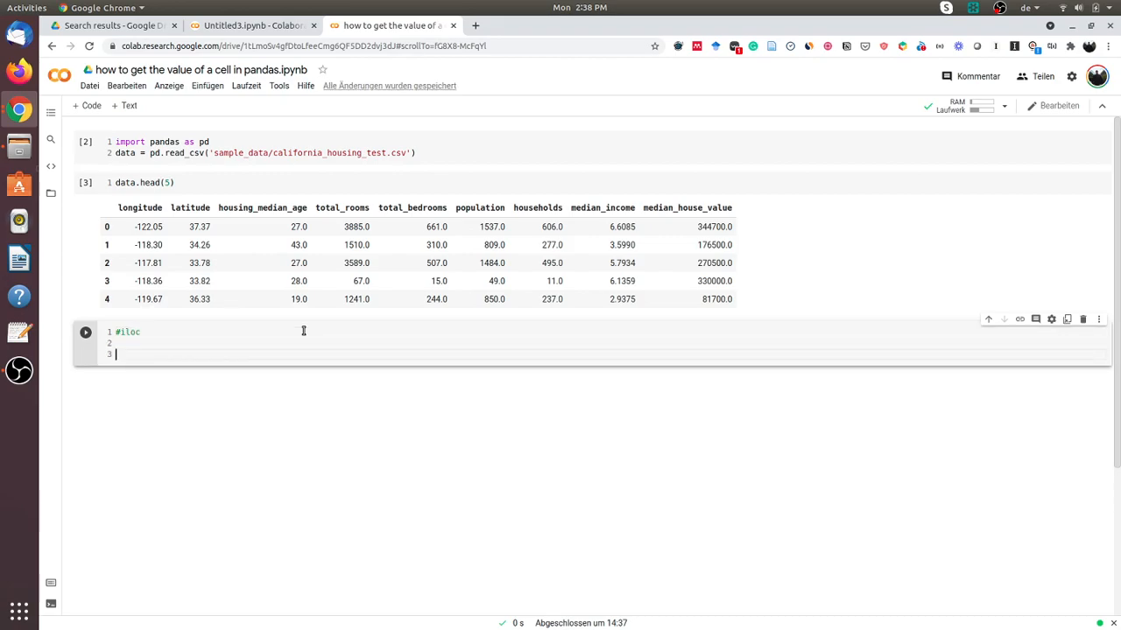
type("dat")
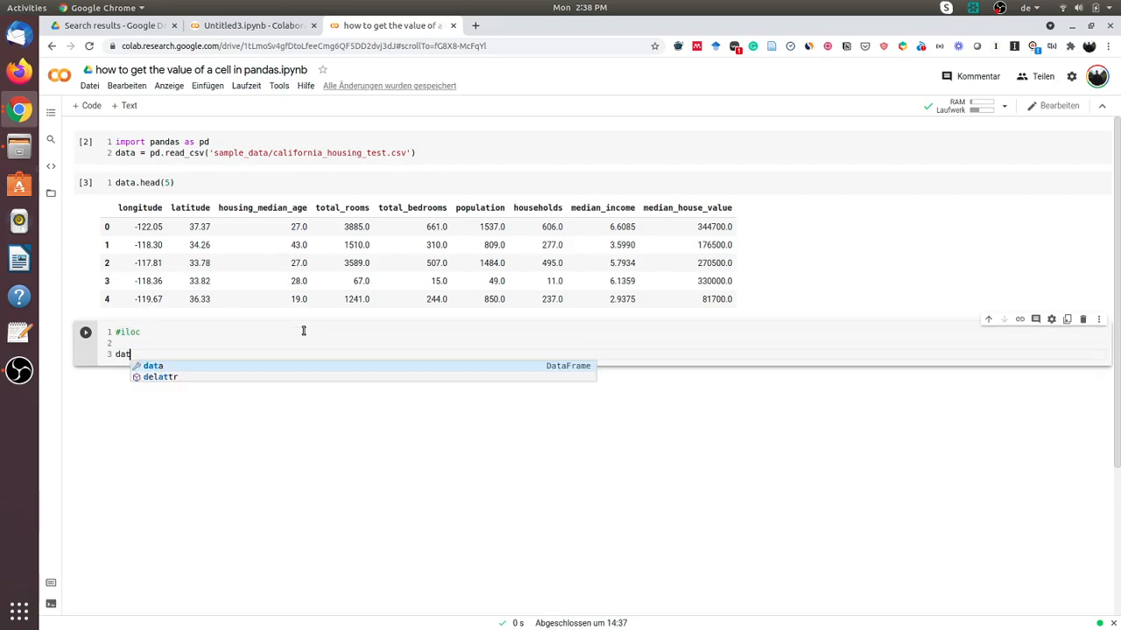
type(".i")
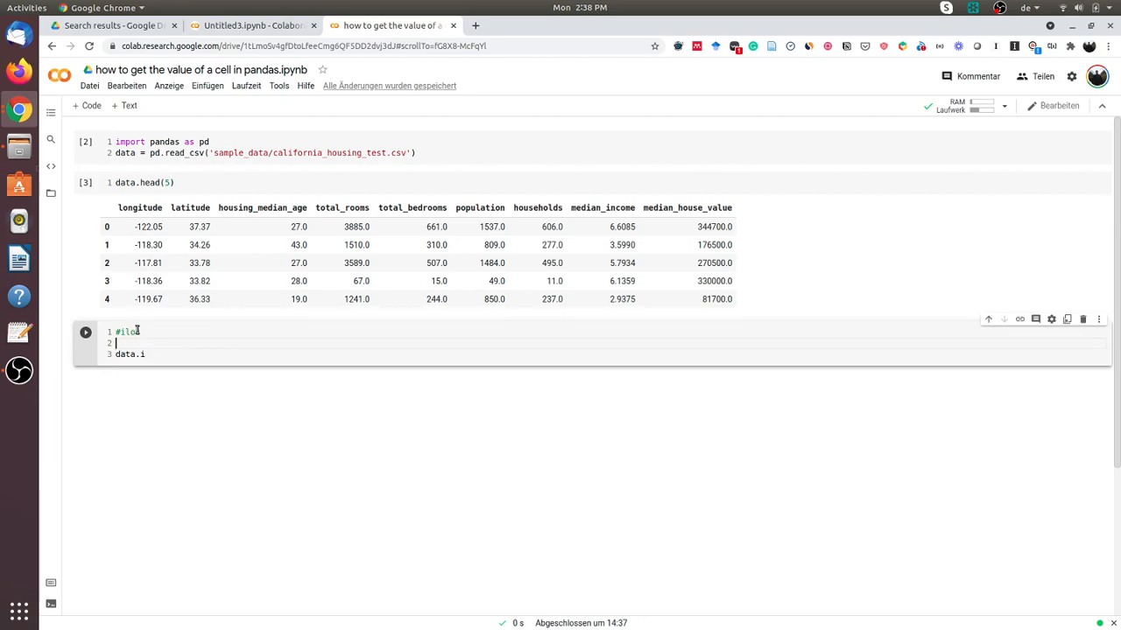
type("l")
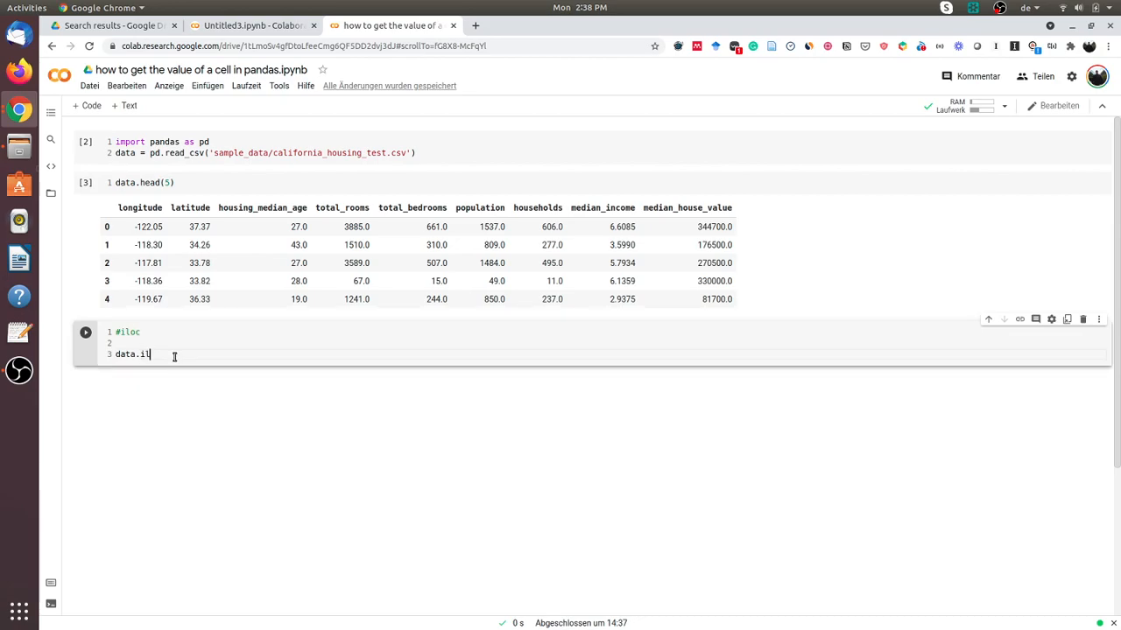
- Complete the expression as data.iloc[1]['latitude']
type("oc[]")
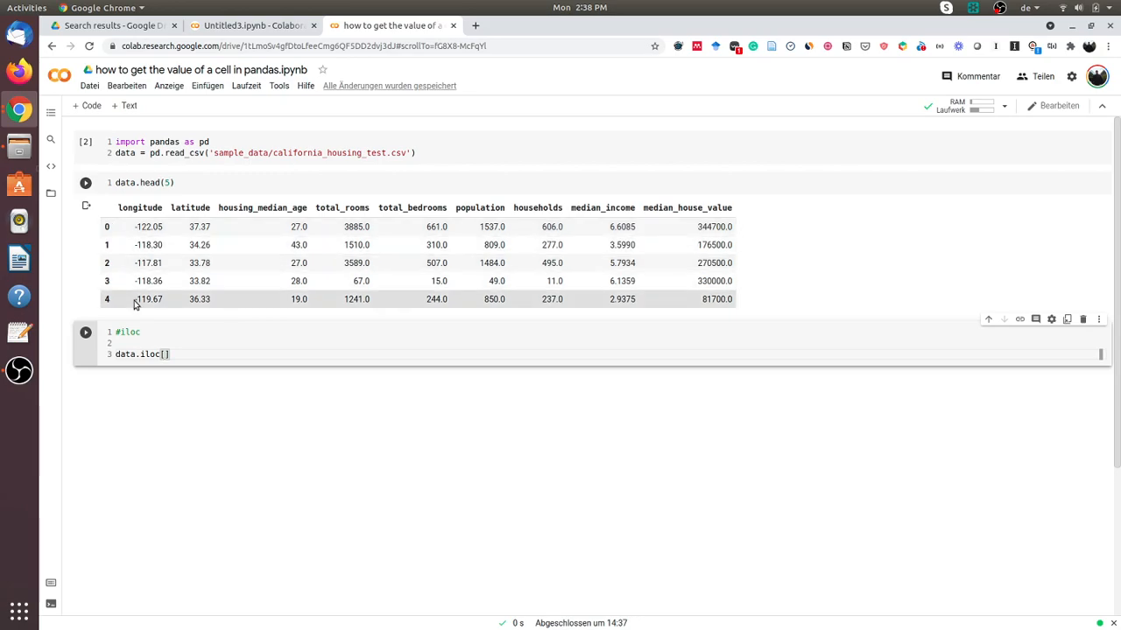
type("1")
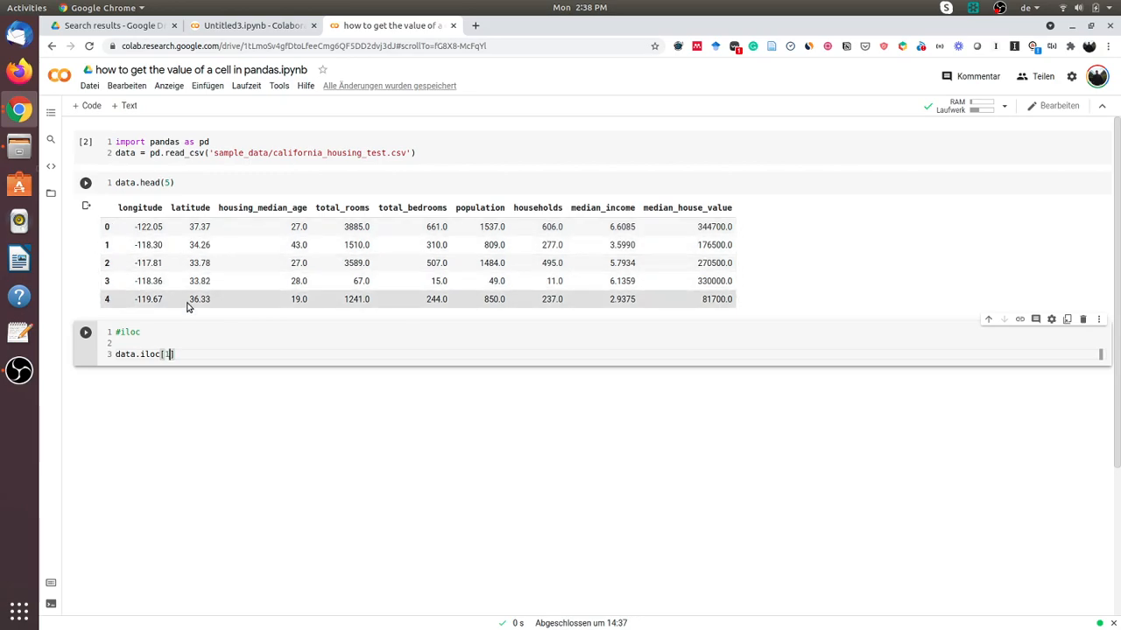
type("1]")
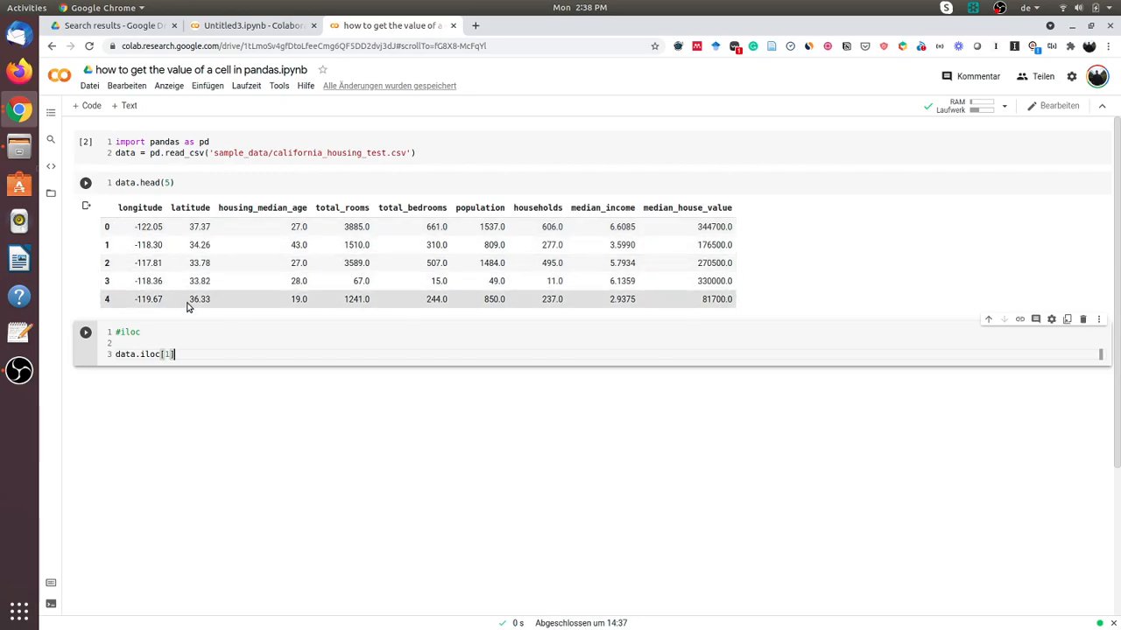
type("['']")
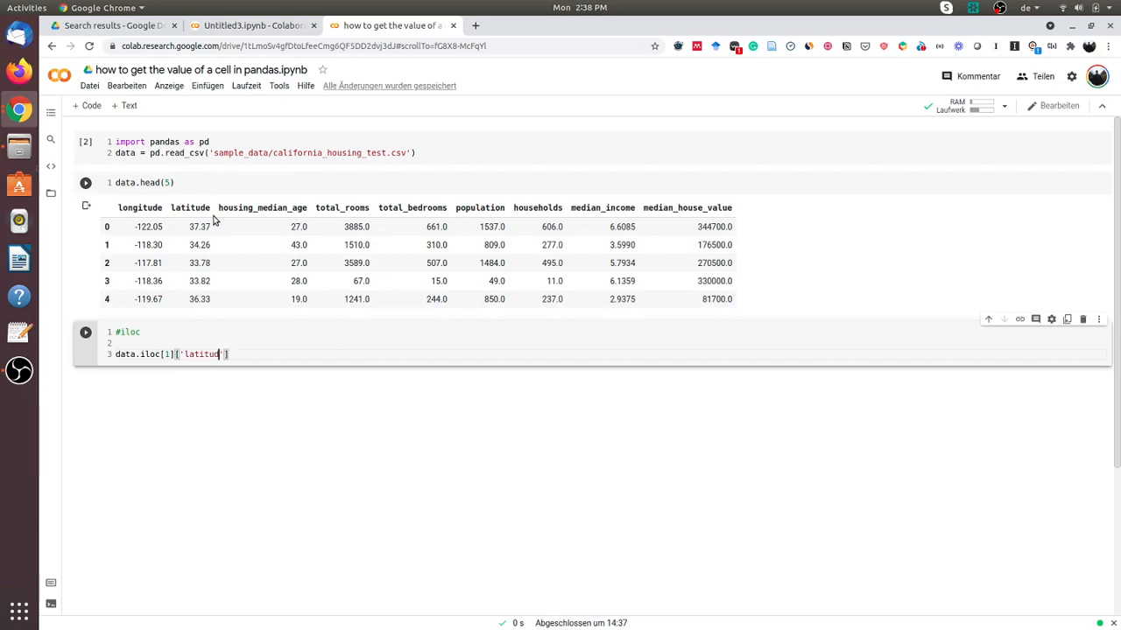
type("e")
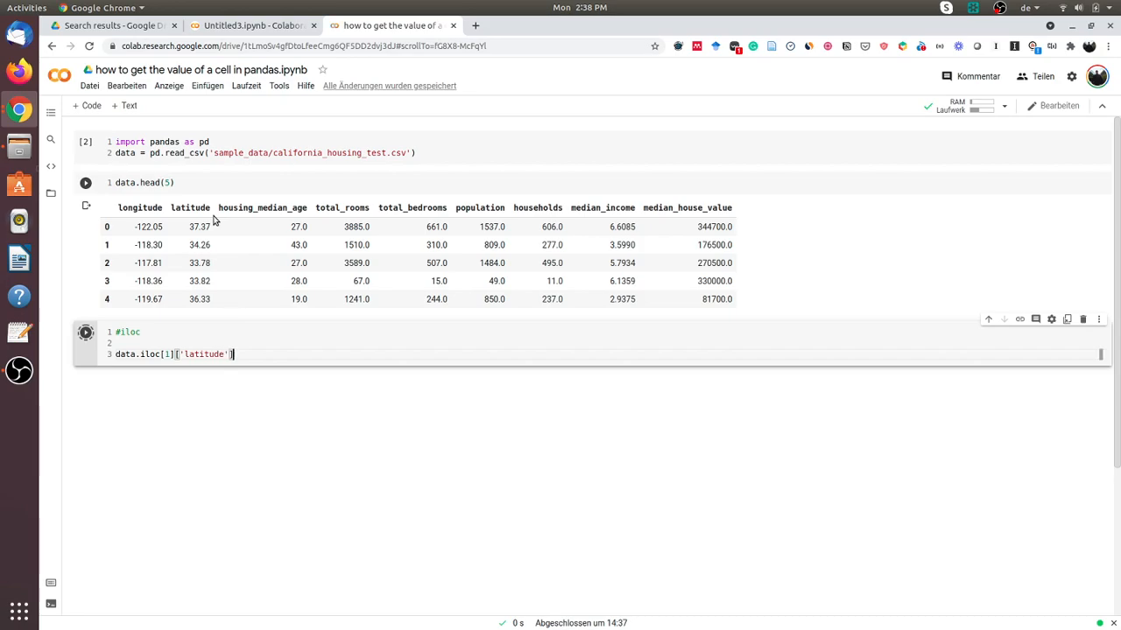
- Run the iloc lookup, change the row to 4 to get 36.33, and add a cell
left_click(85, 332)
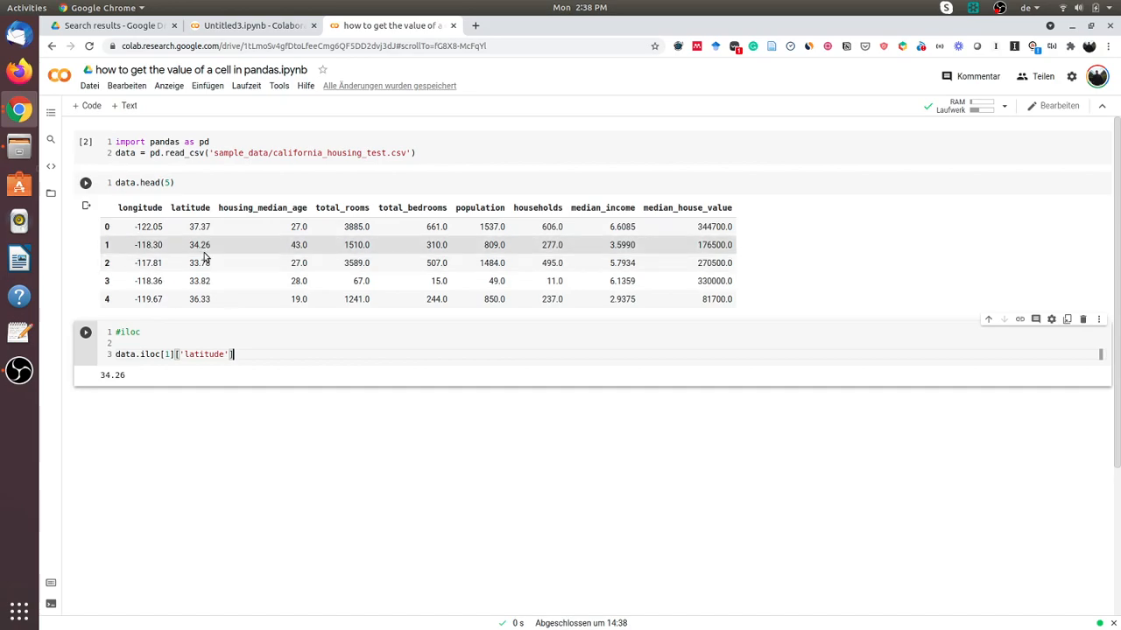
left_click(85, 182)
type("4")
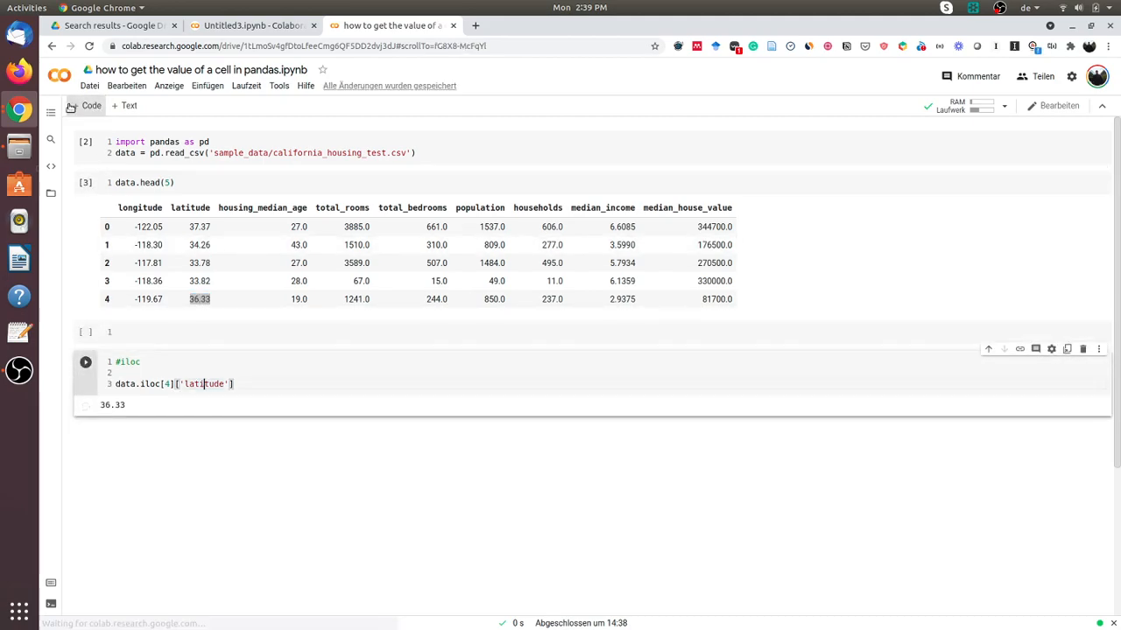
left_click(85, 361)
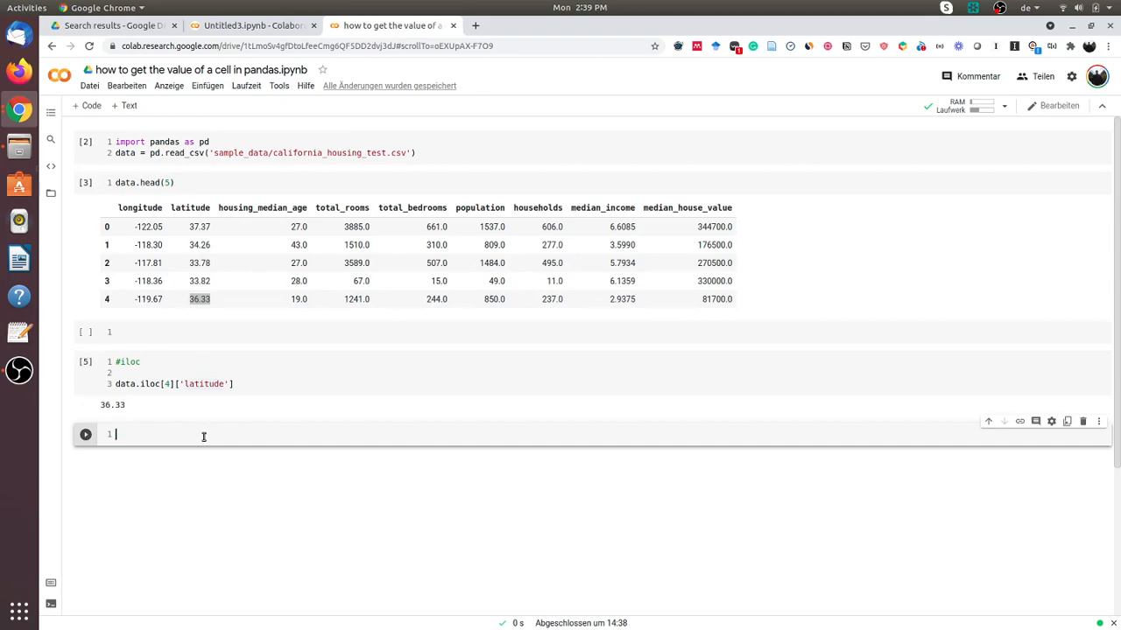
- Write an #iat cell containing data.iat[1,1] to read row 1's latitude by position
type("#iat")
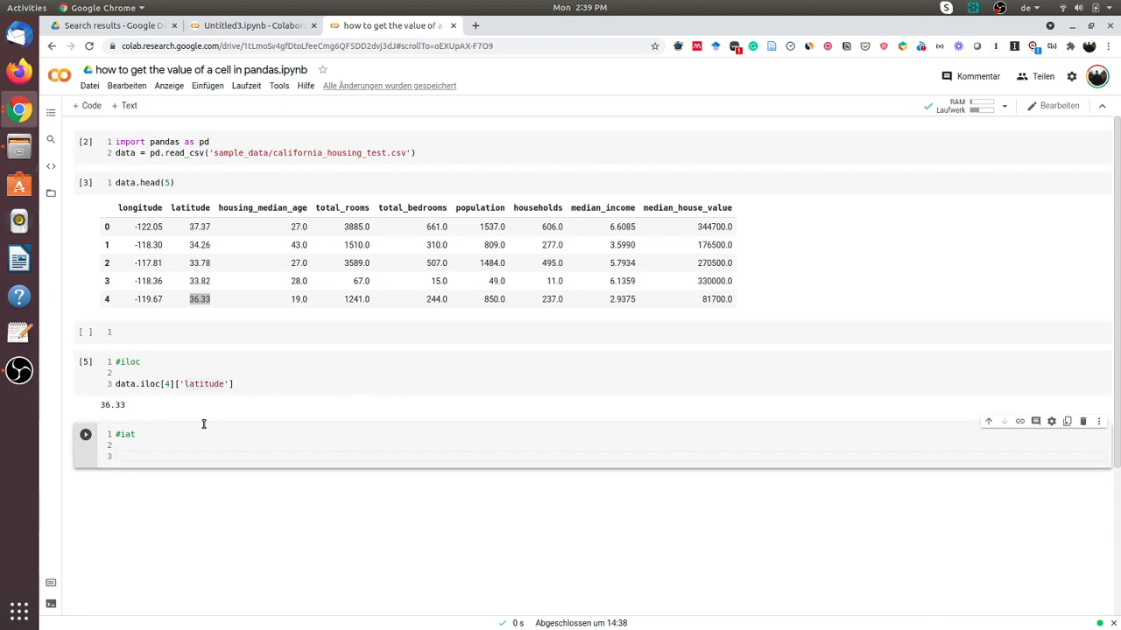
mouse_move(253, 429)
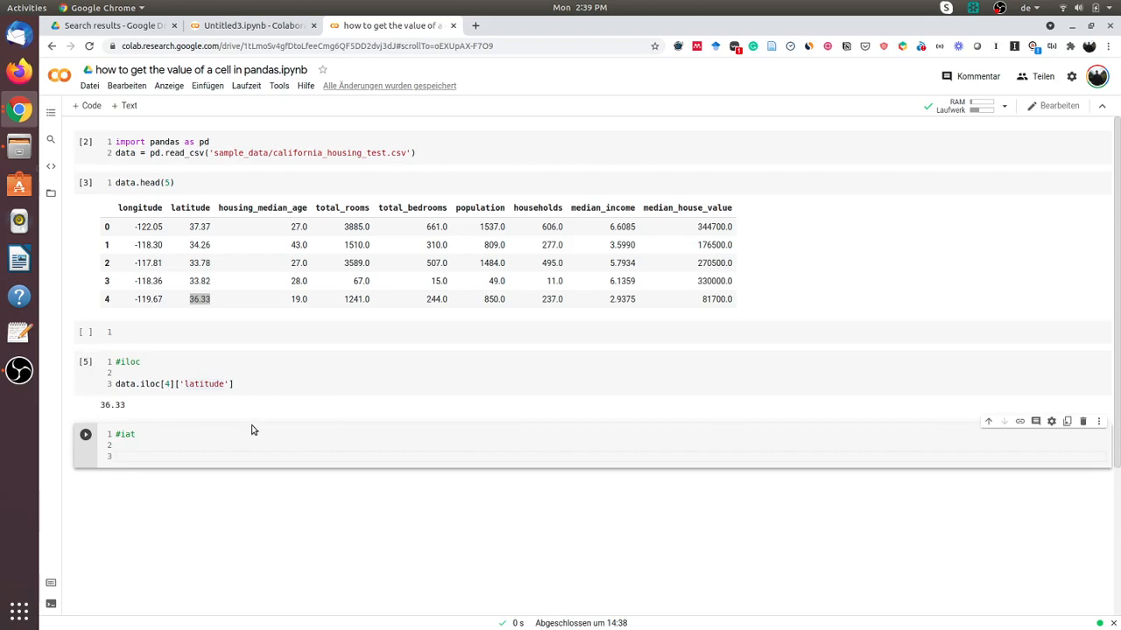
type("data")
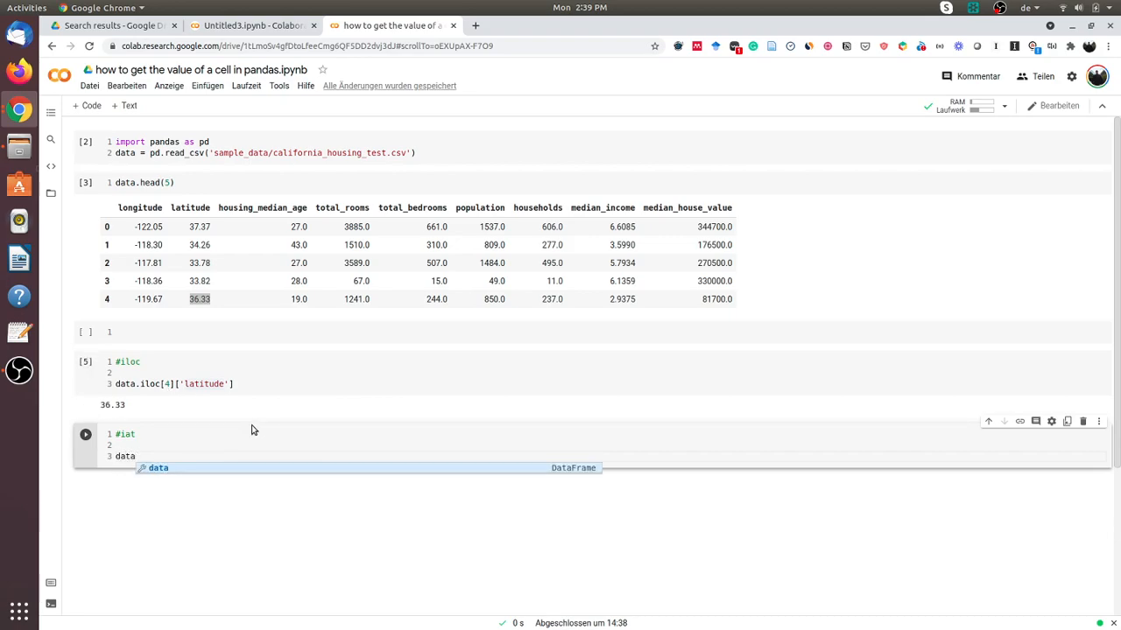
type("[]")
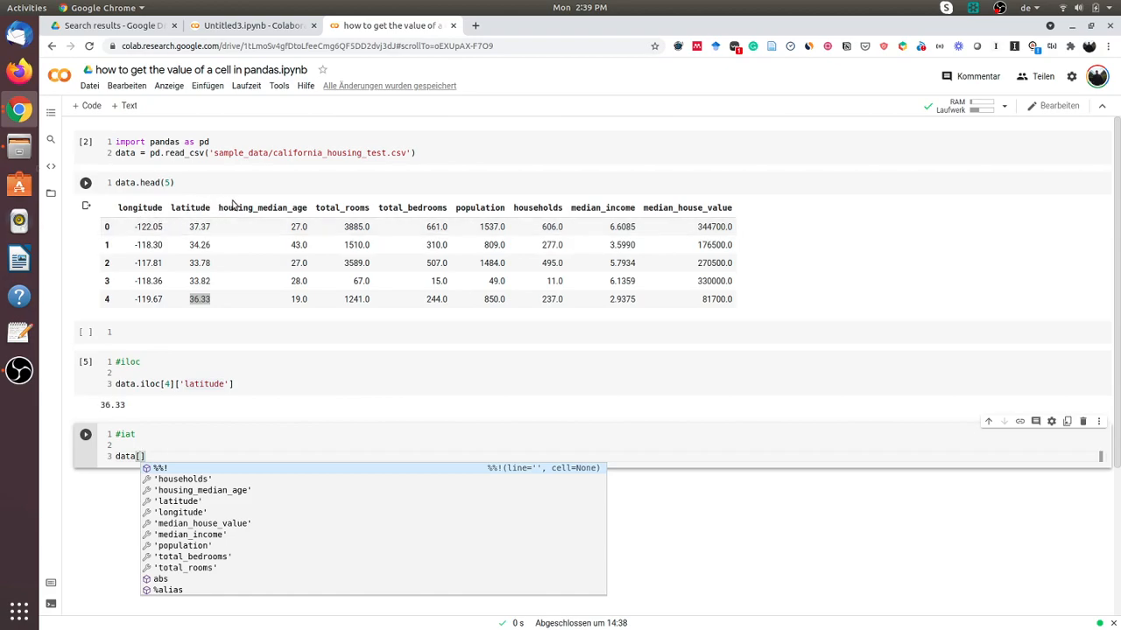
mouse_move(255, 218)
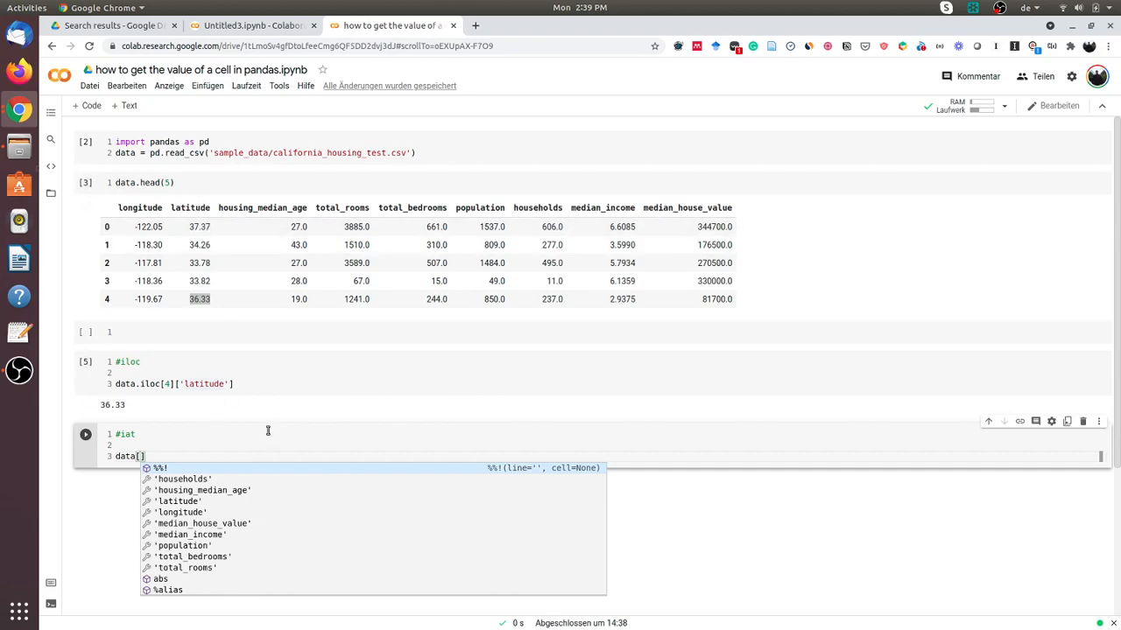
type(".iat")
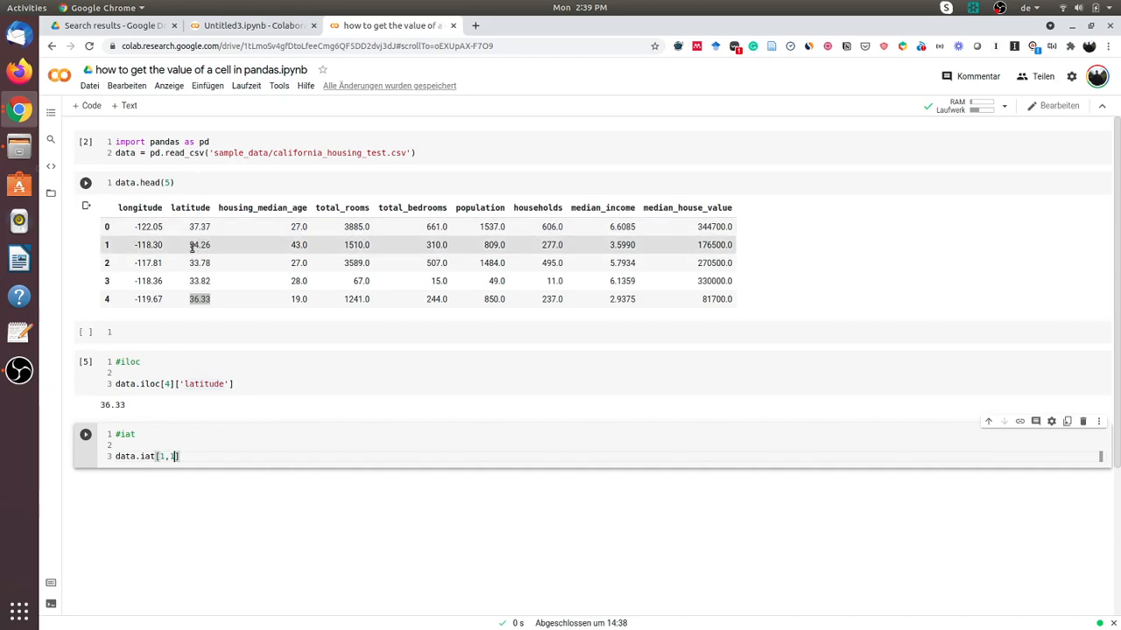
type("1]")
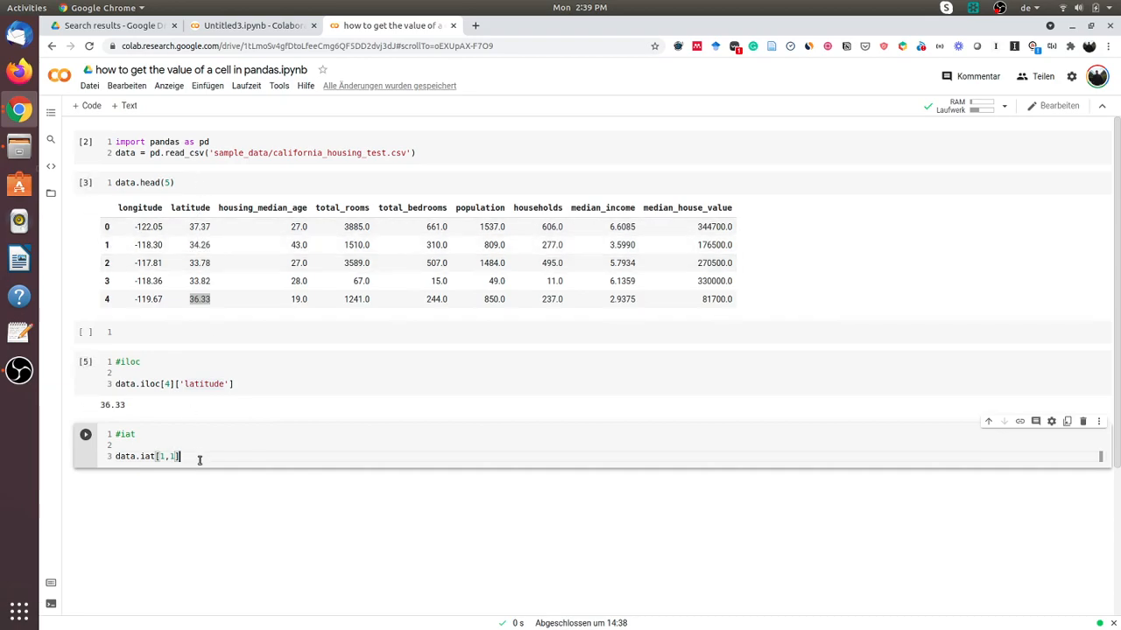
left_click(85, 434)
type("data[1, 5]")
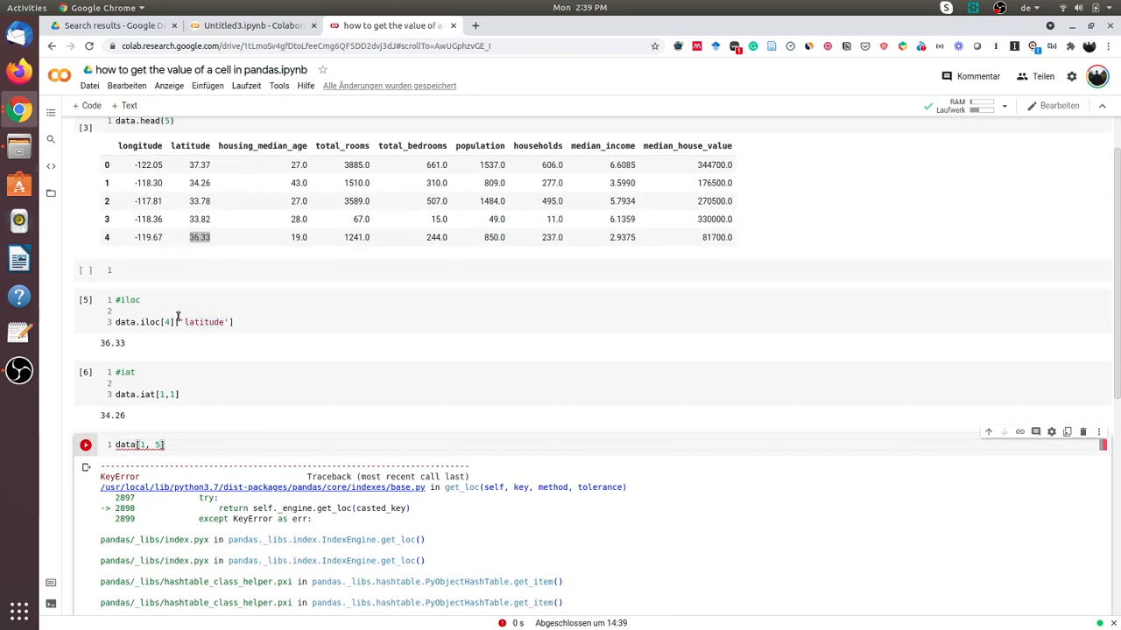
- Fix data[1, 5] to data.iat[1, 5], returning population 809.0, and add a cell
scroll("down", 3)
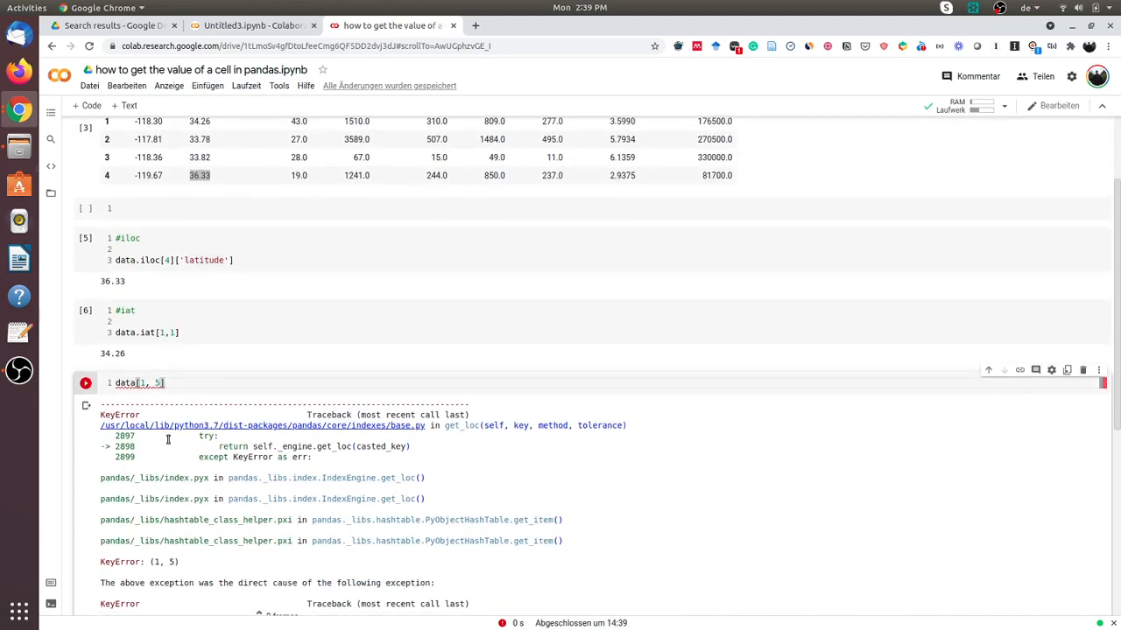
type(".iat")
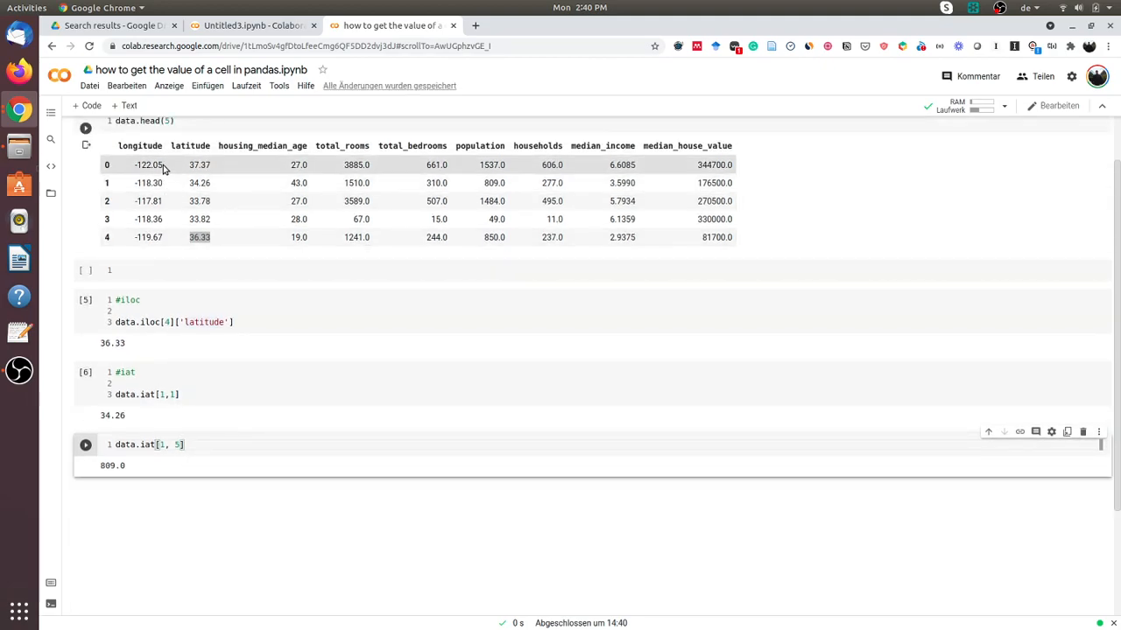
mouse_move(402, 160)
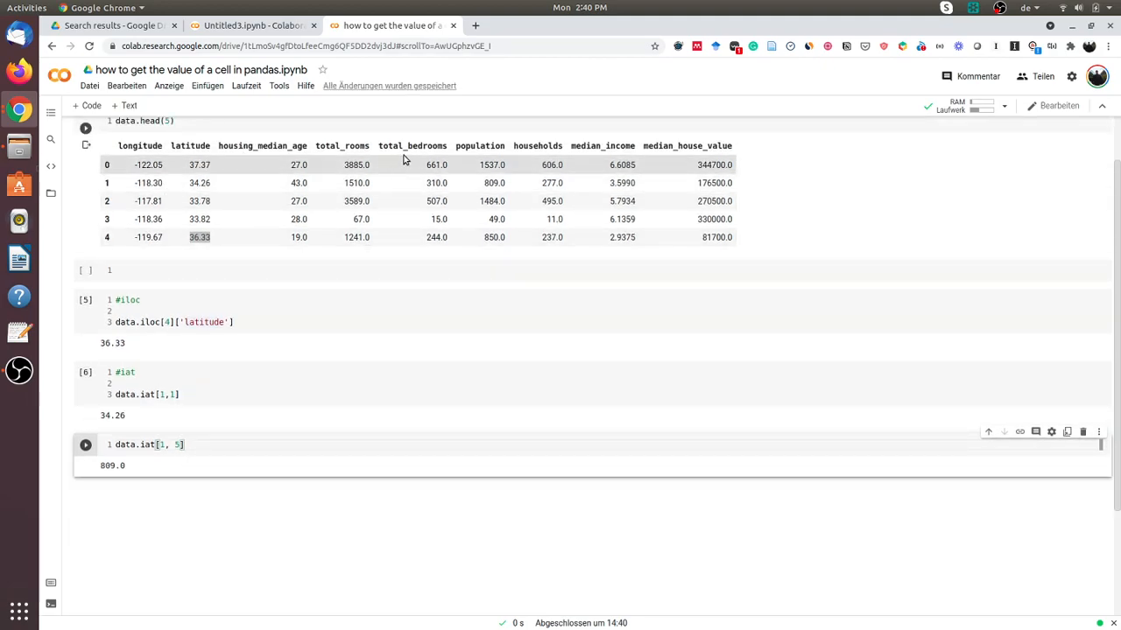
mouse_move(503, 182)
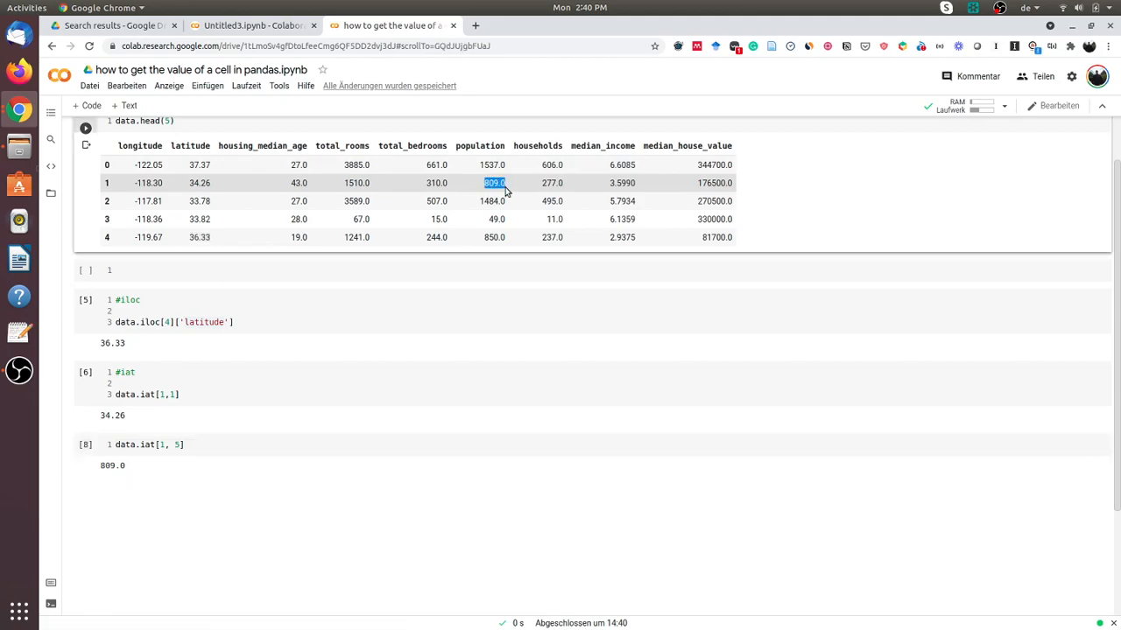
left_click(175, 444)
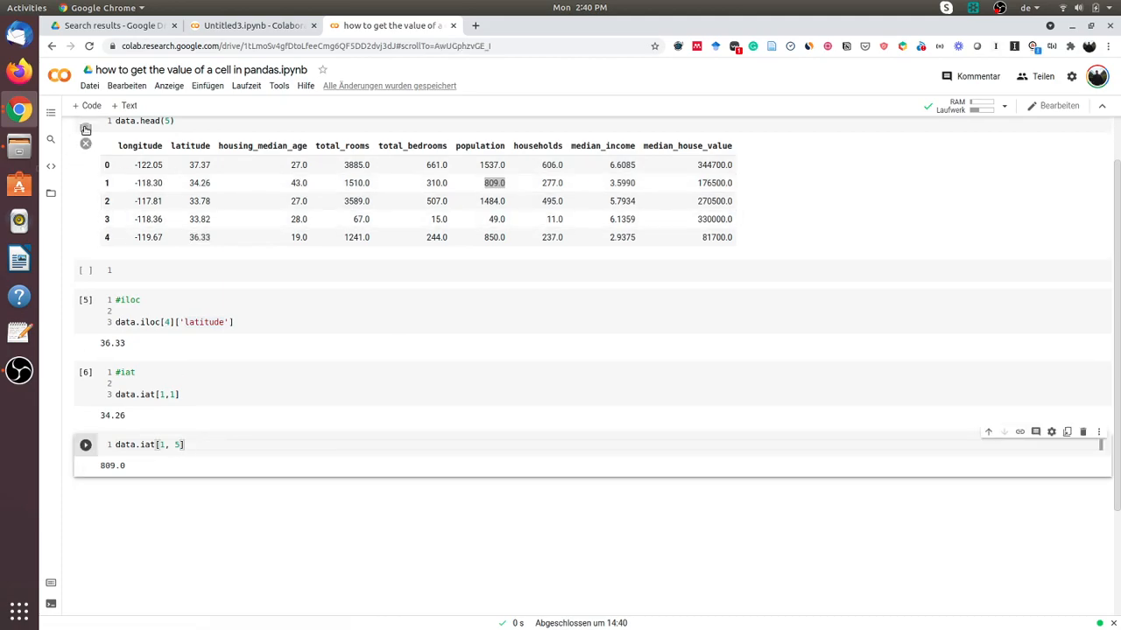
left_click(84, 444)
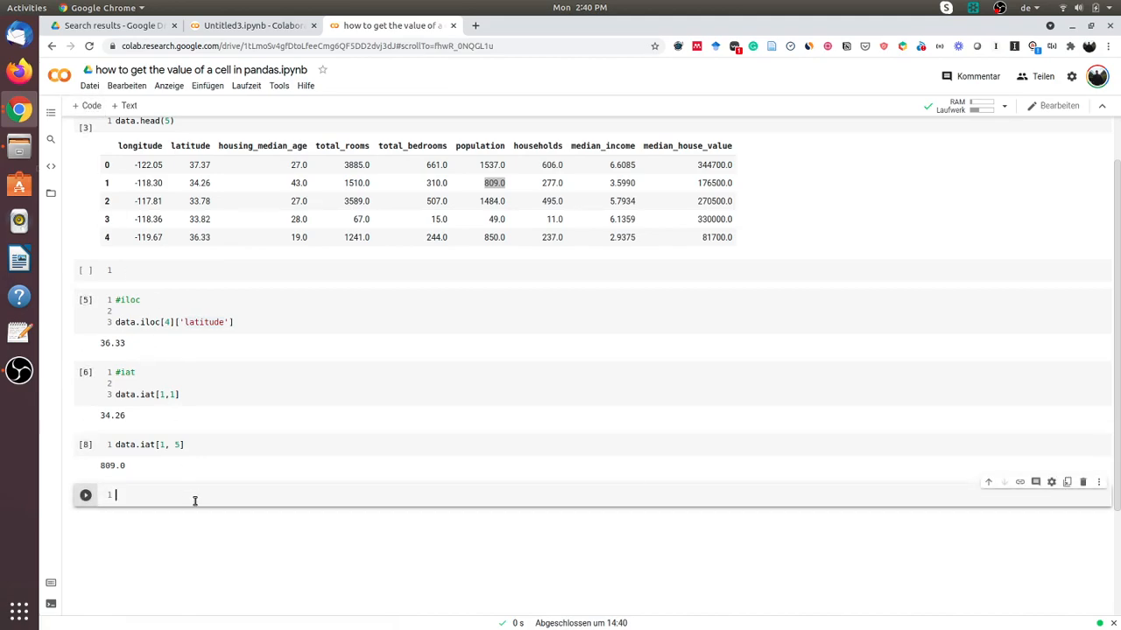
- Type data.loc[1]['latitude'] into the new cell
type(".loc")
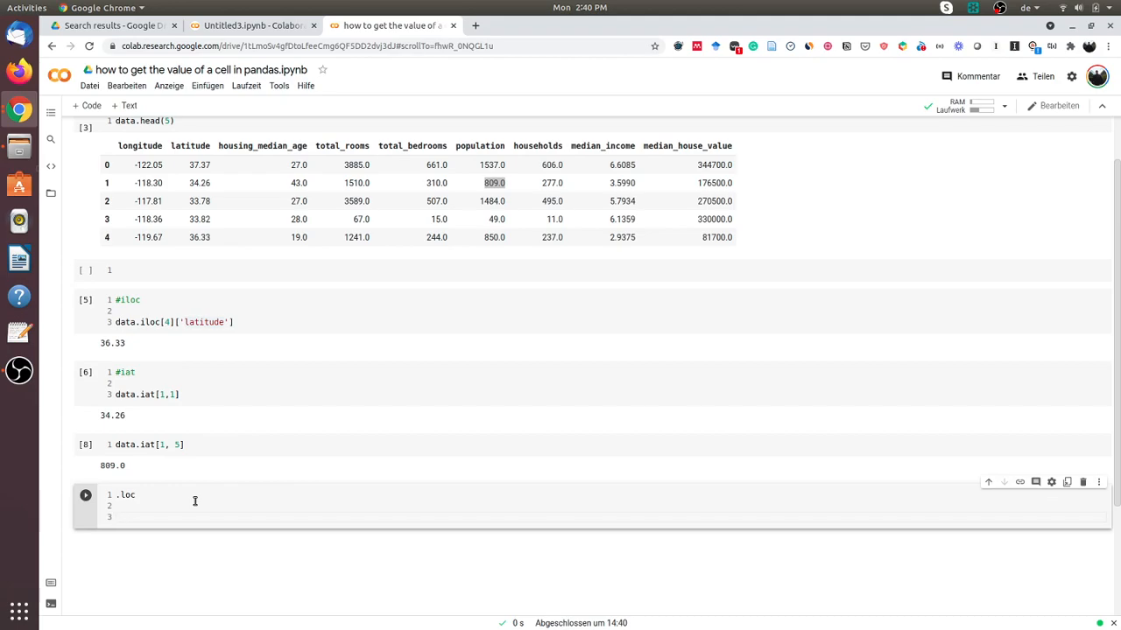
type("data.lo")
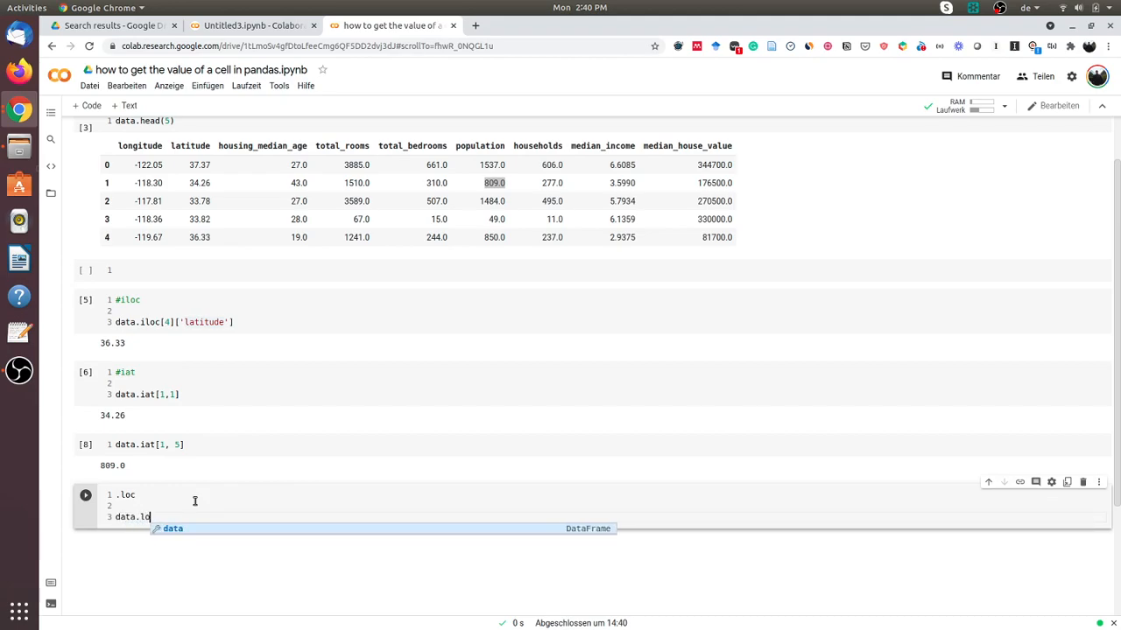
type("[")
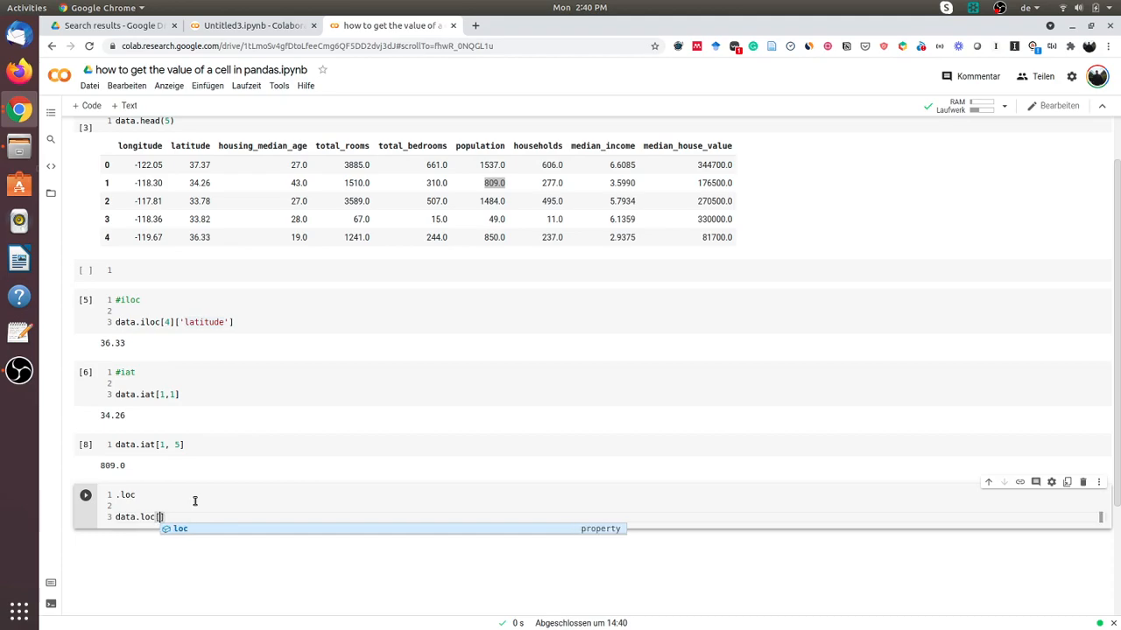
type("1]")
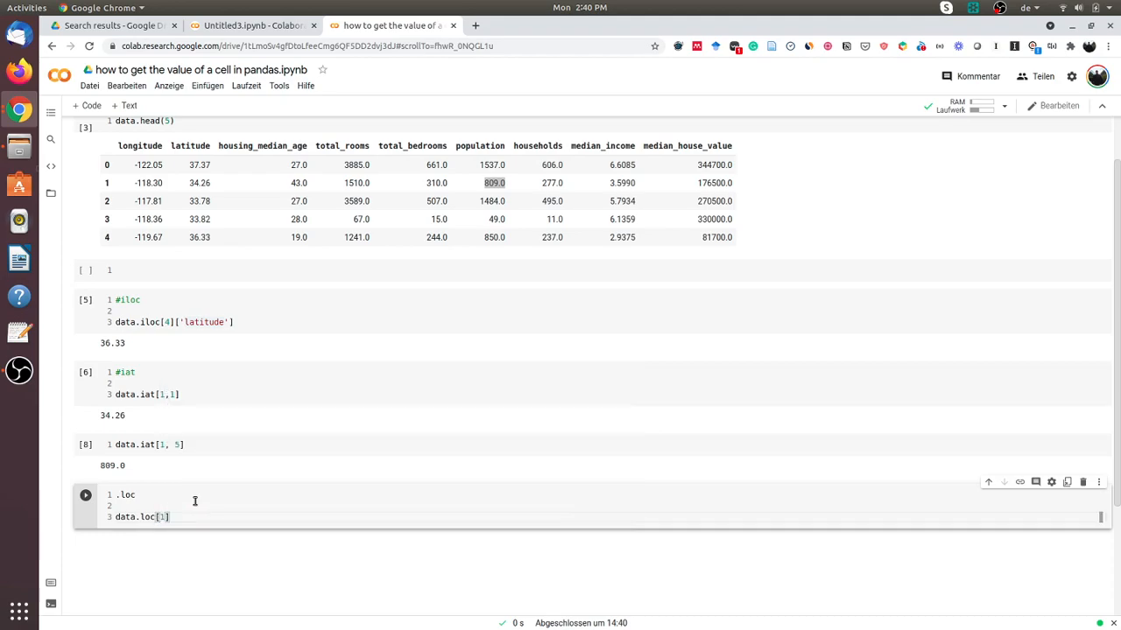
type("[]")
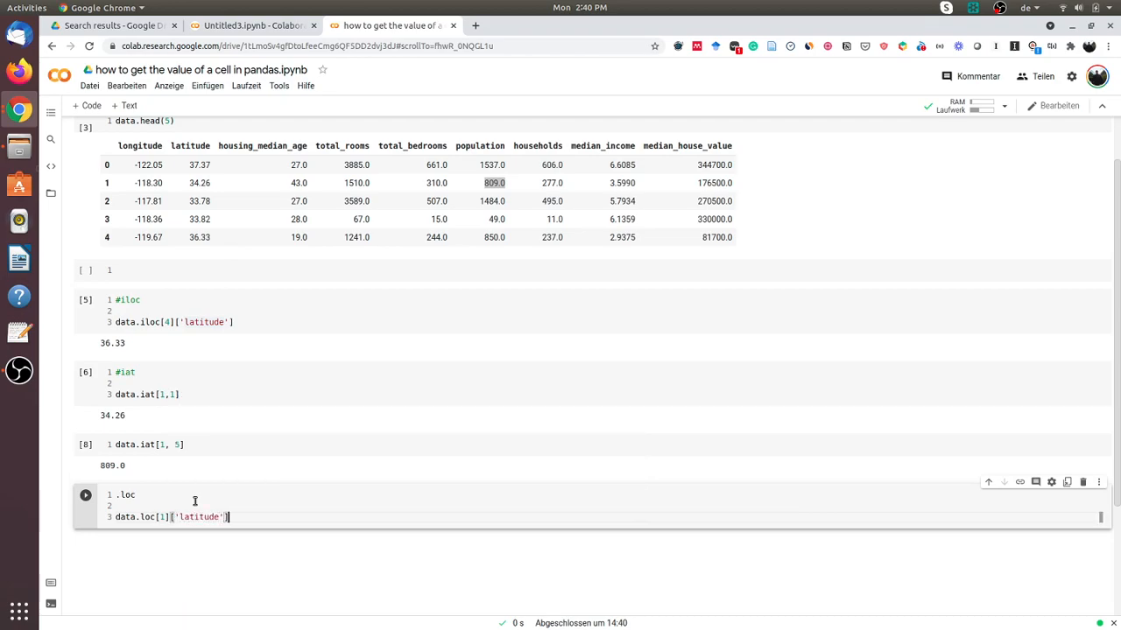
- Run the loc cell, remove the stray .loc line, and rerun to get 34.26
left_click(85, 495)
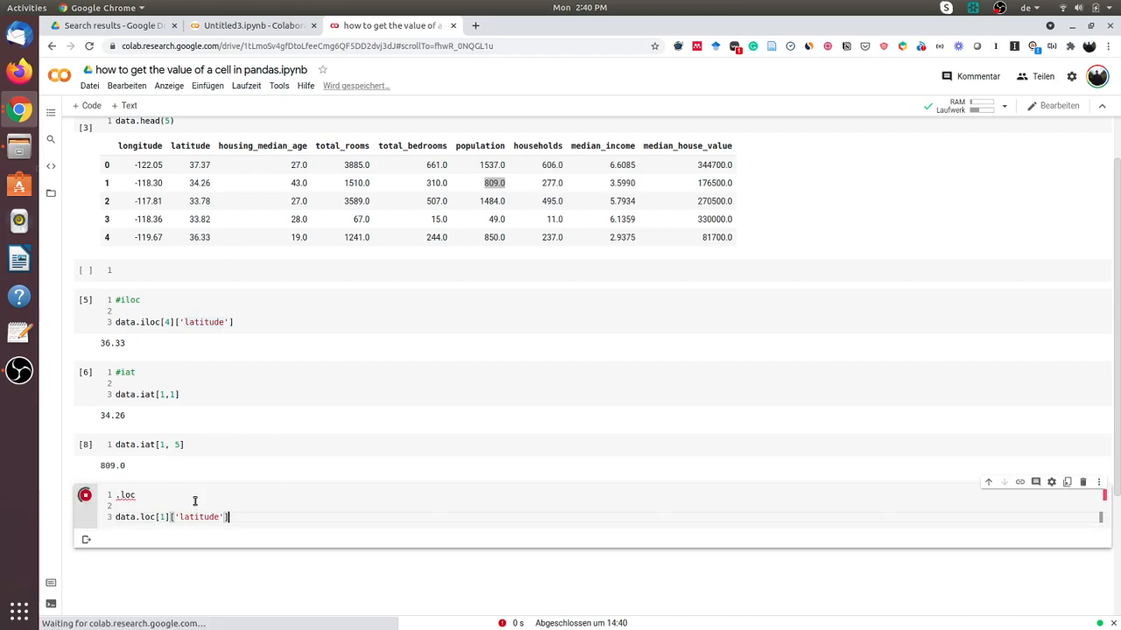
left_click(85, 494)
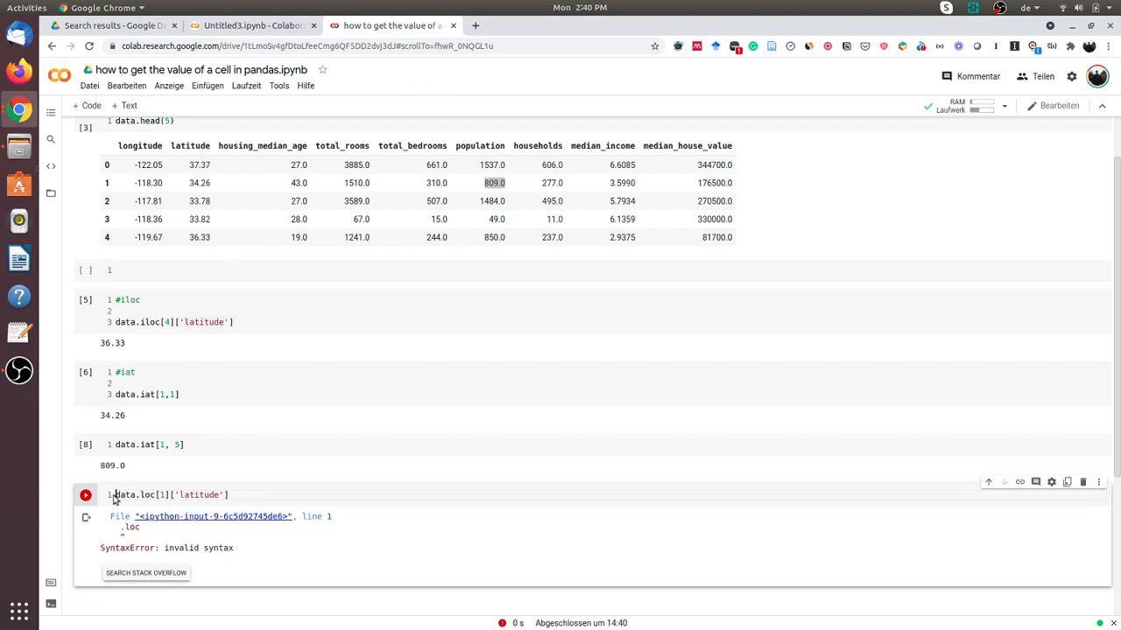
left_click(85, 495)
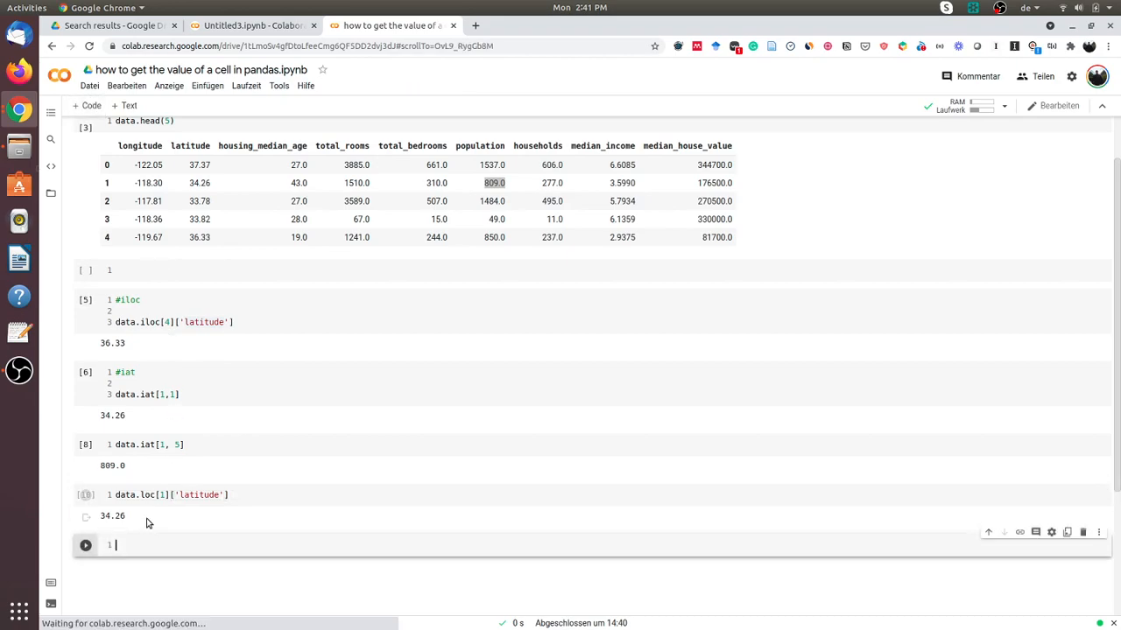
- Type and run data.at[1,'latitude'], which returns 34.26
type("d")
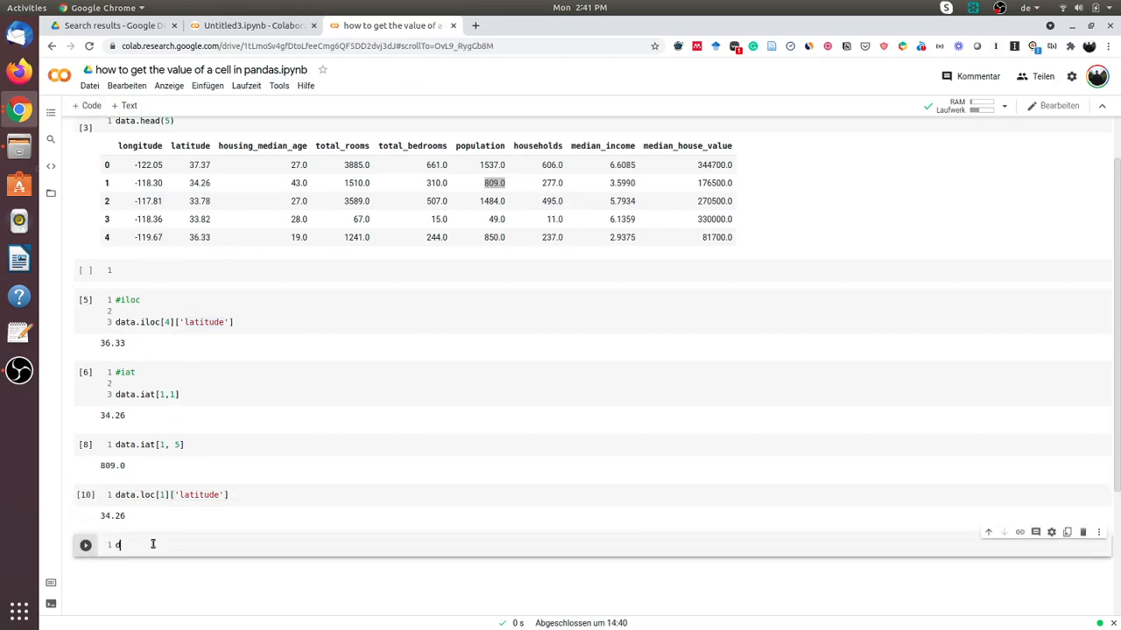
type("ata.at[")
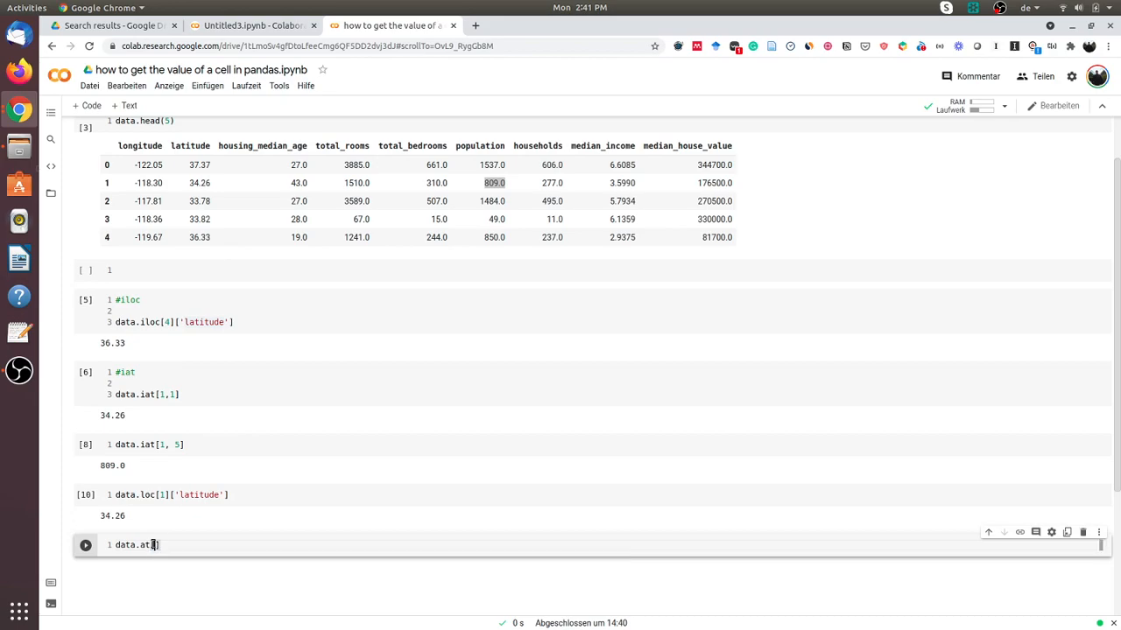
type("[")
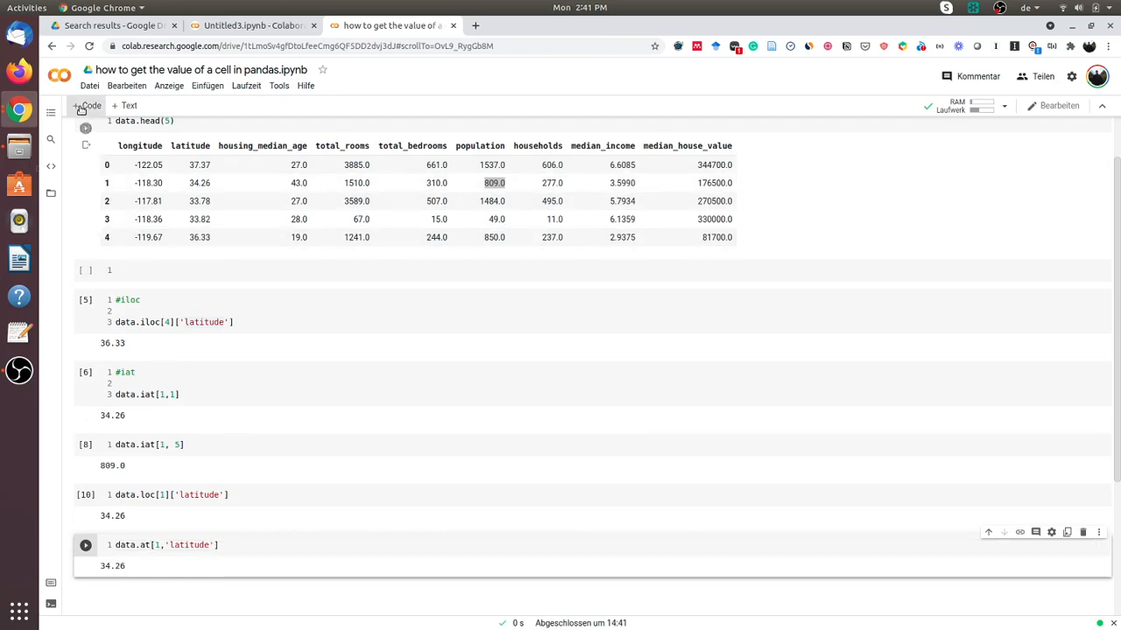
- Type and run data.at[4,'housing_median_age'] in a further cell
type("data")
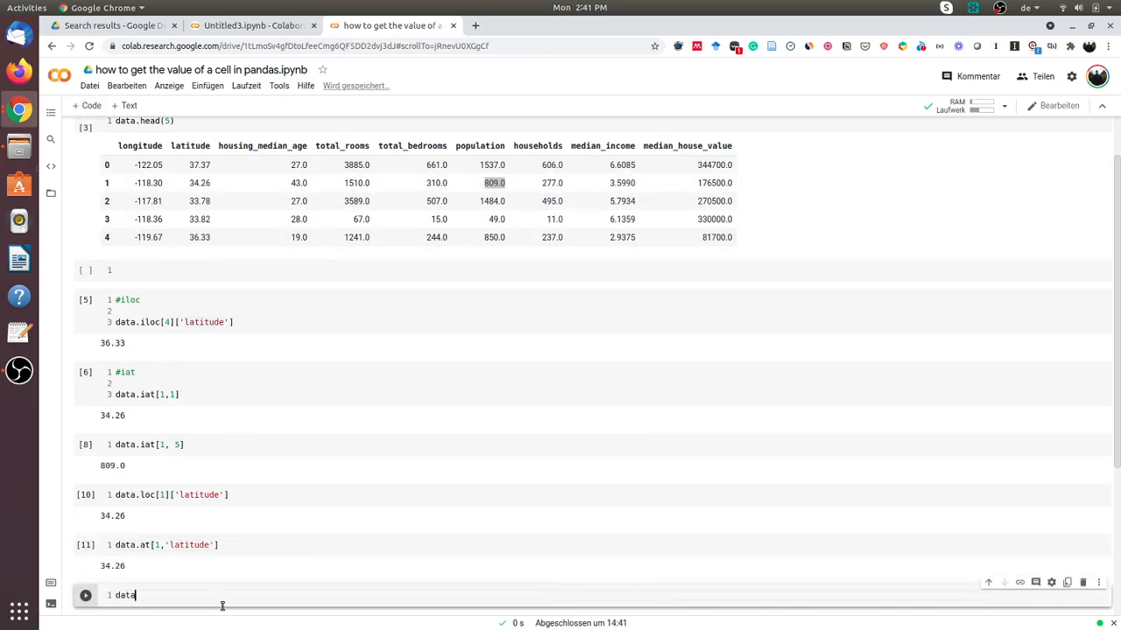
type(".at[]")
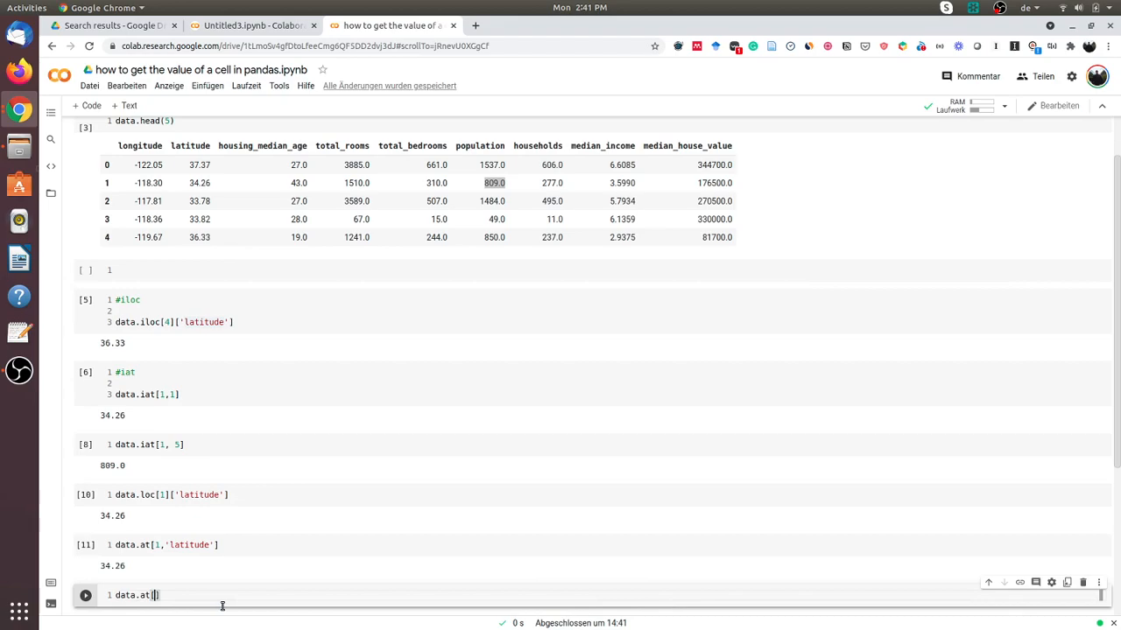
type("4,'housing_median_age")
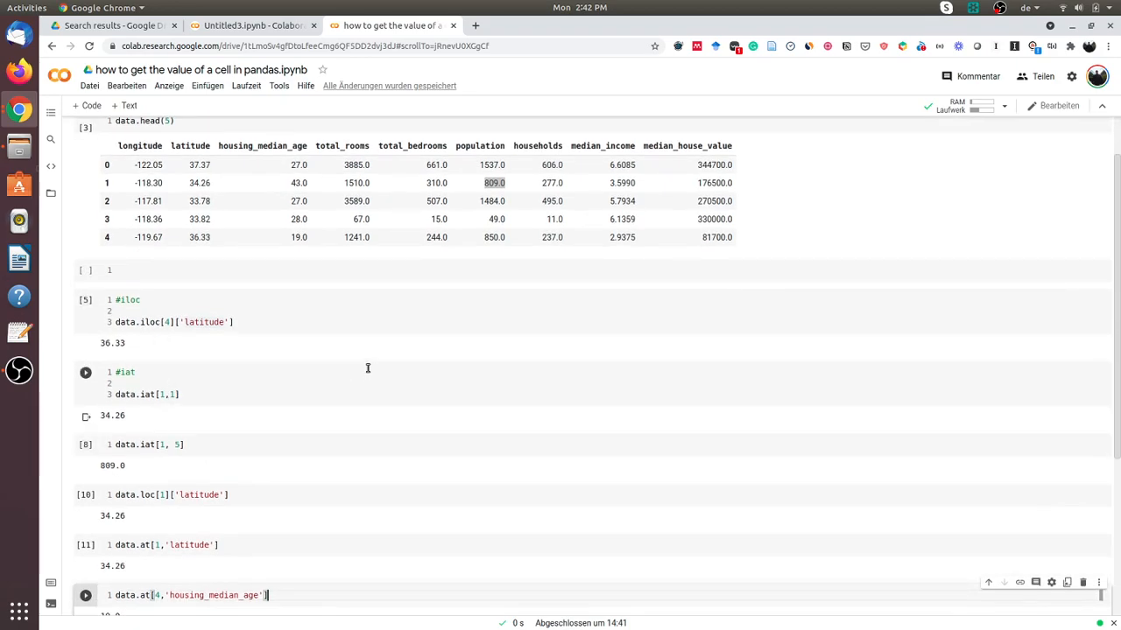
mouse_move(249, 350)
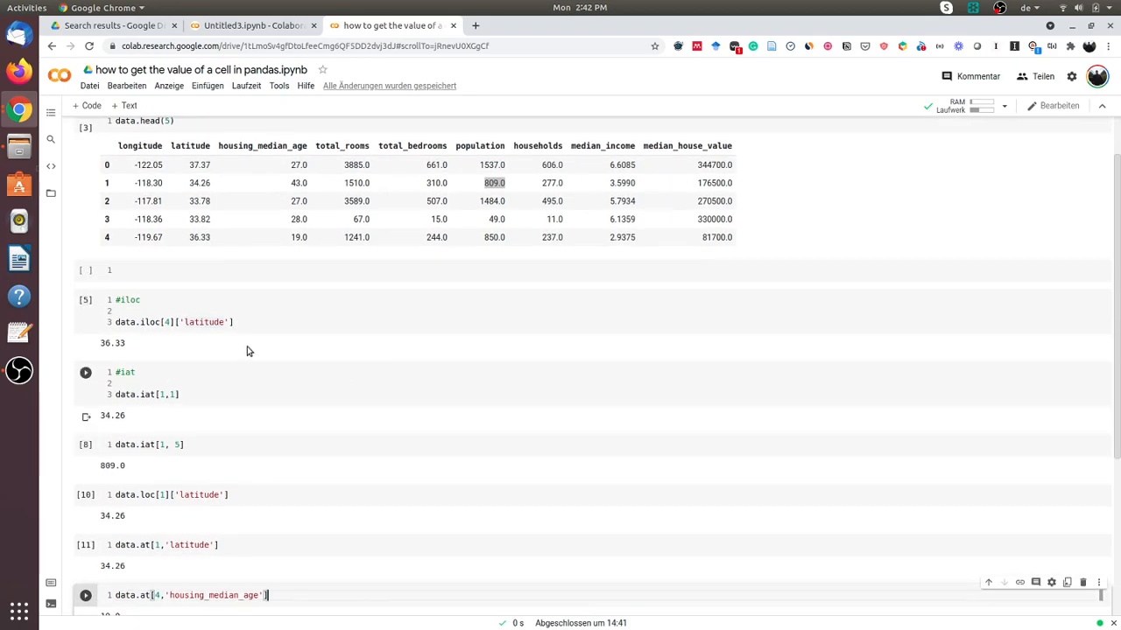